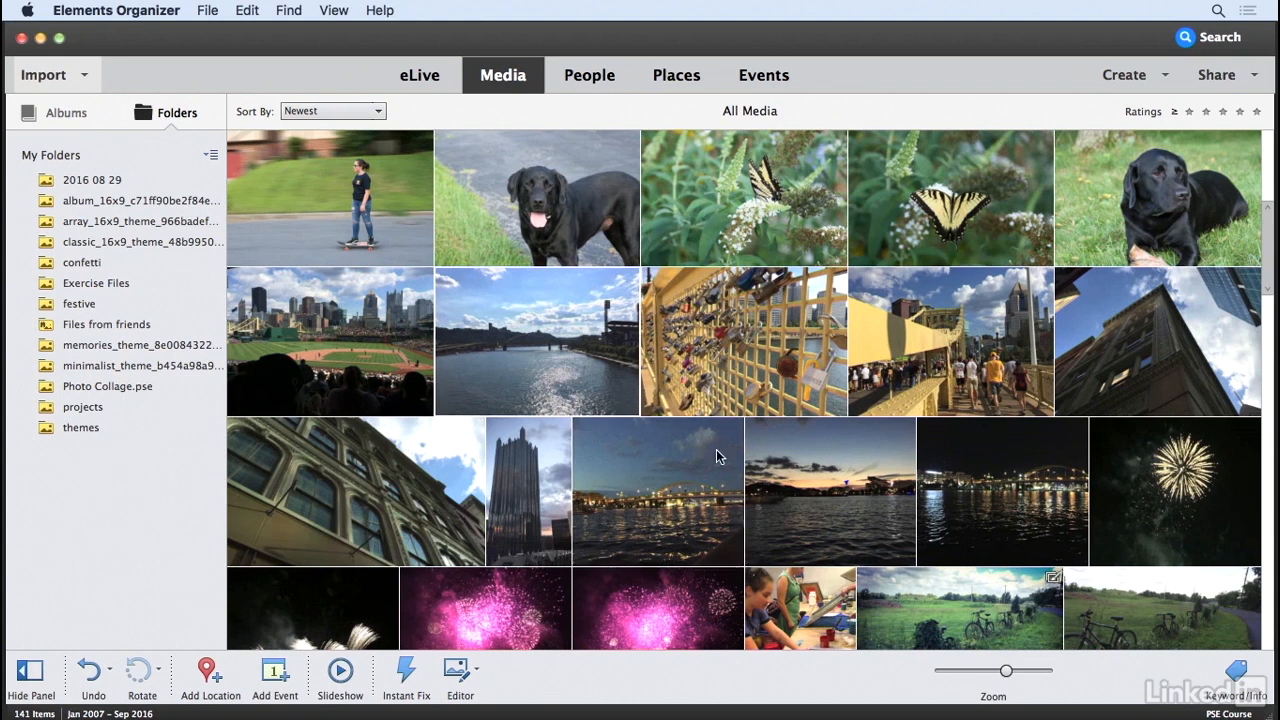
Select the Love Locks bridge thumbnail in the Organizer and send it to the Editor
click(742, 340)
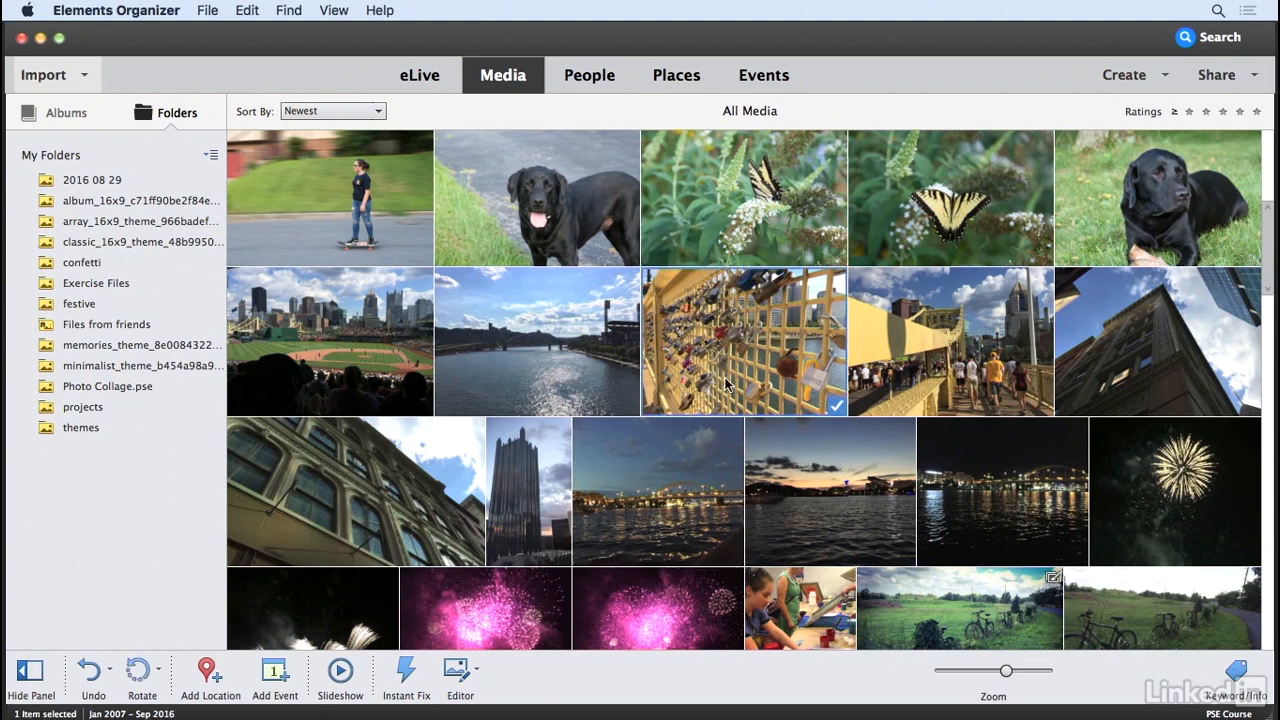
mouse_move(710, 414)
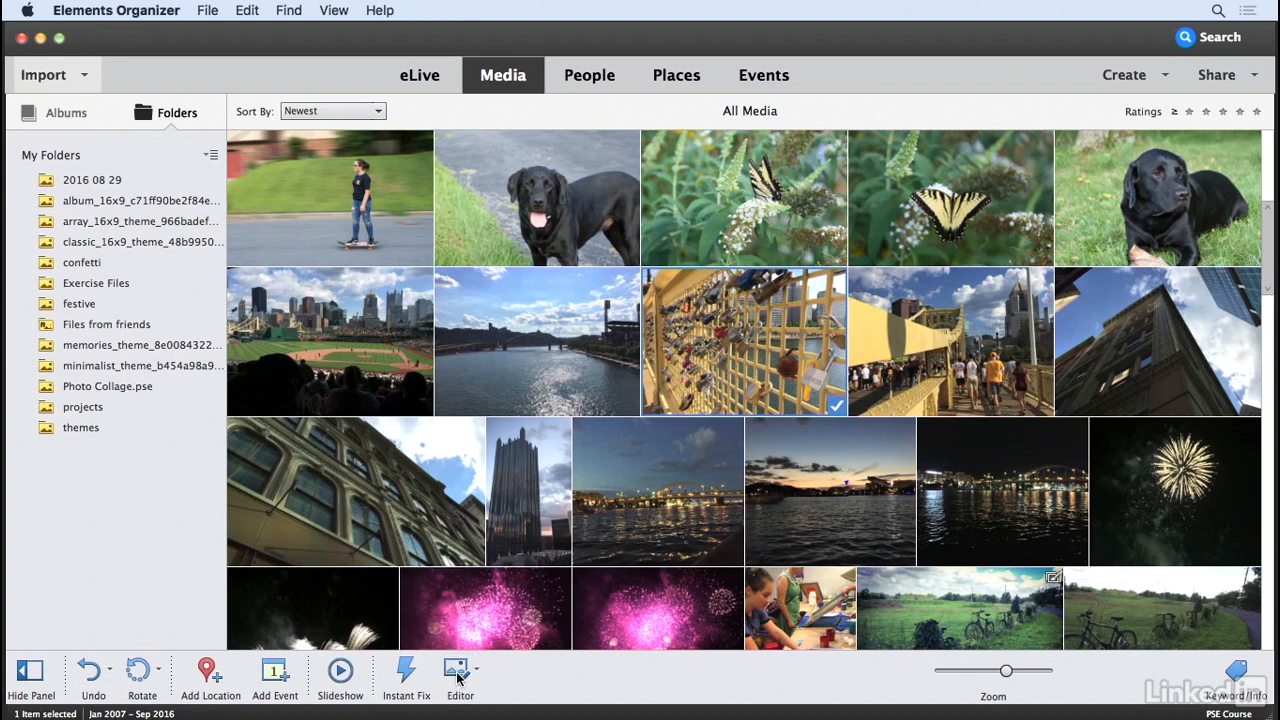
click(460, 670)
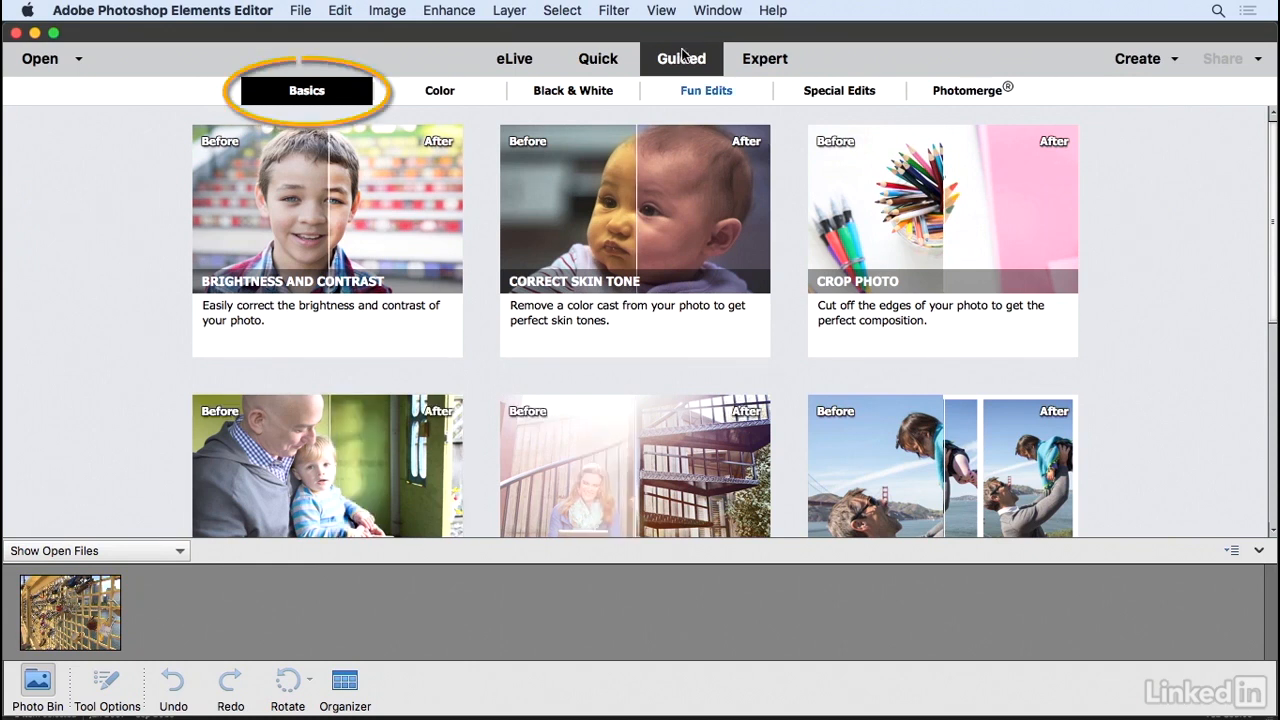
Scroll the Guided Basics edits down to reach the Resize Your Photo tile
scroll(down, 3)
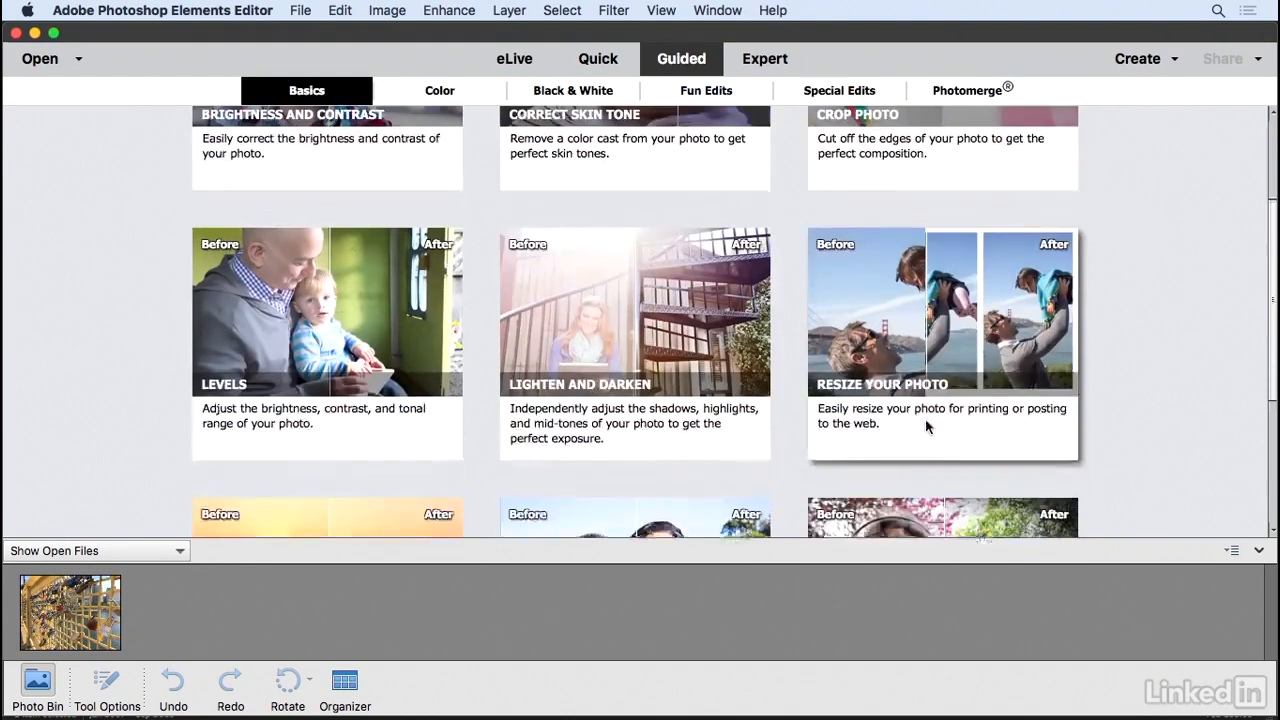
scroll(down, 3)
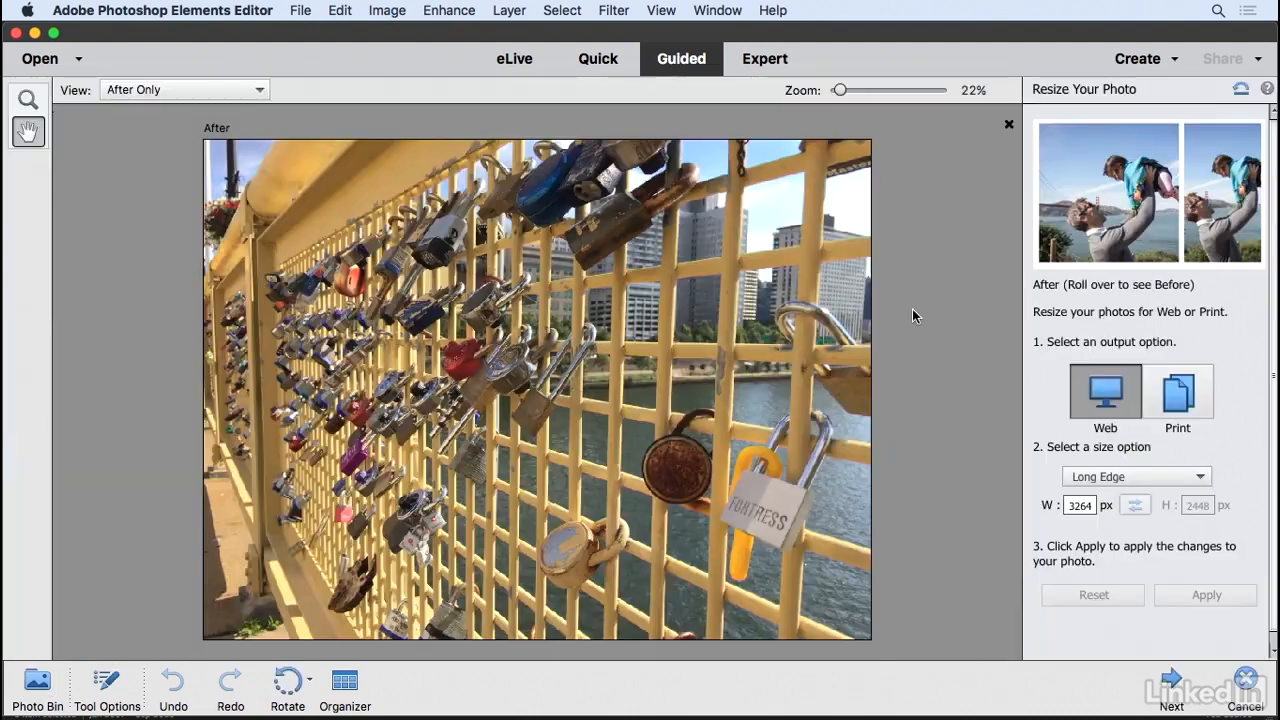
mouse_move(1128, 358)
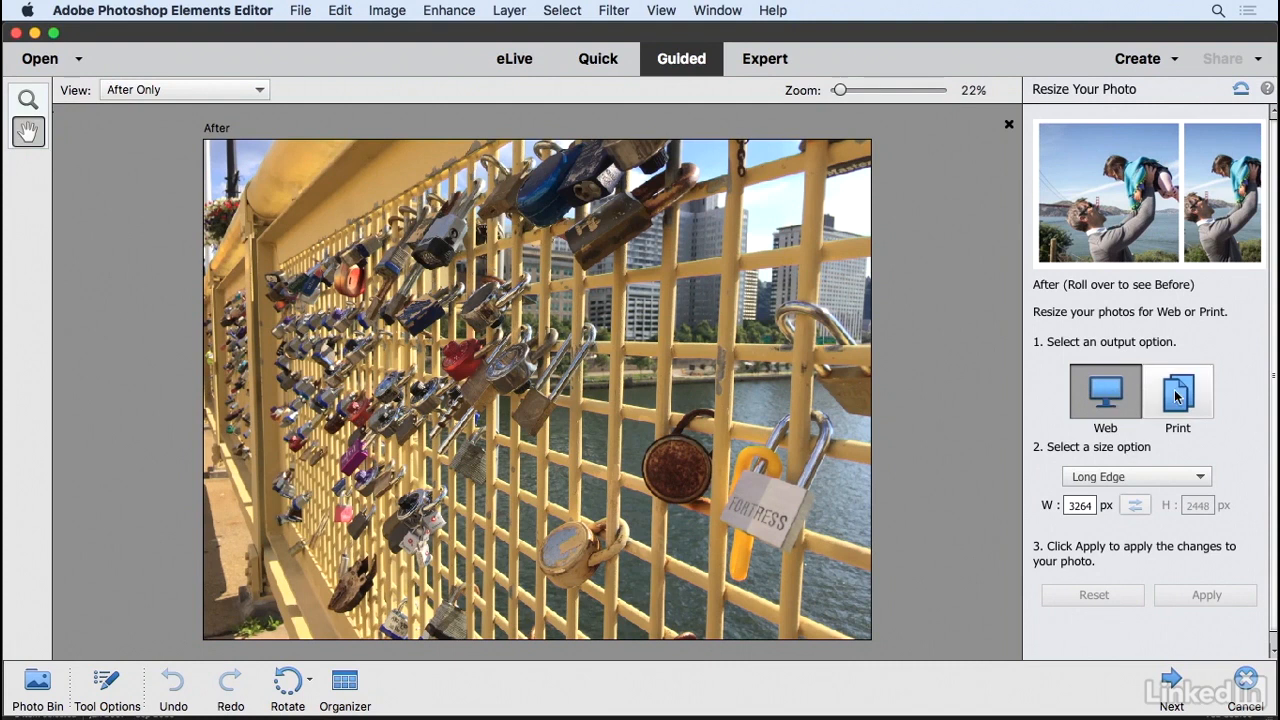
mouse_move(1180, 388)
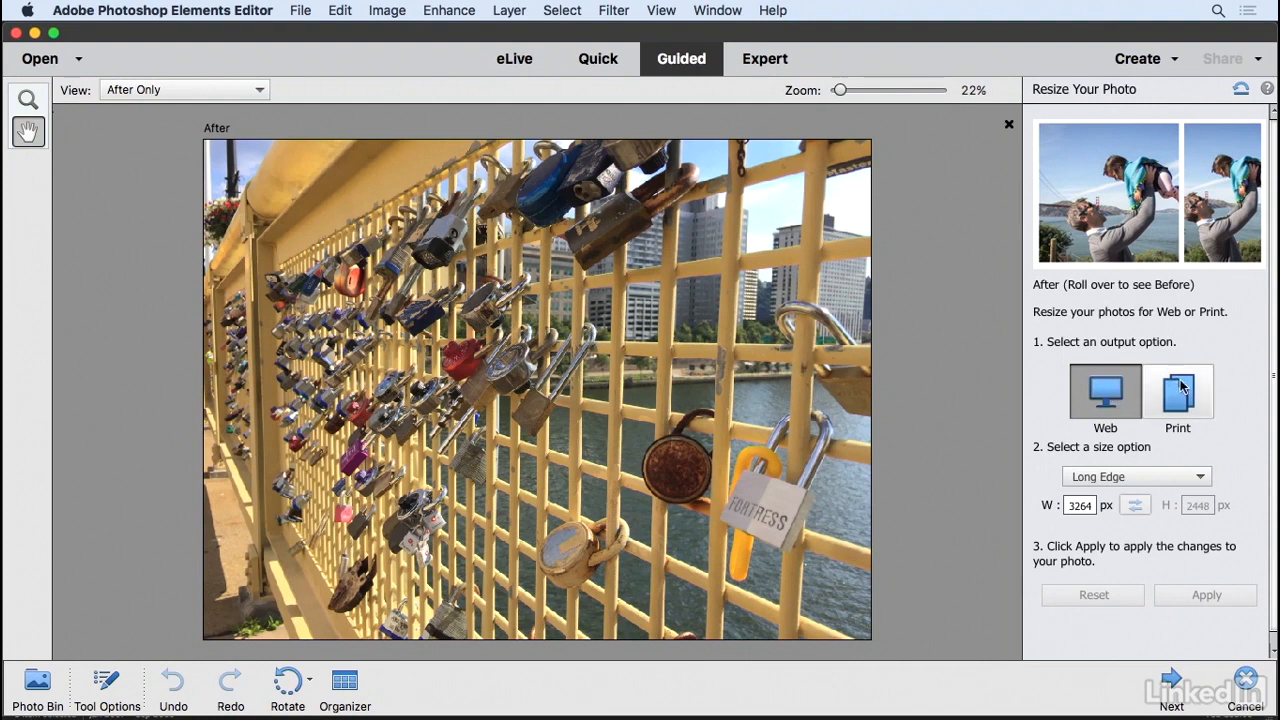
click(1104, 390)
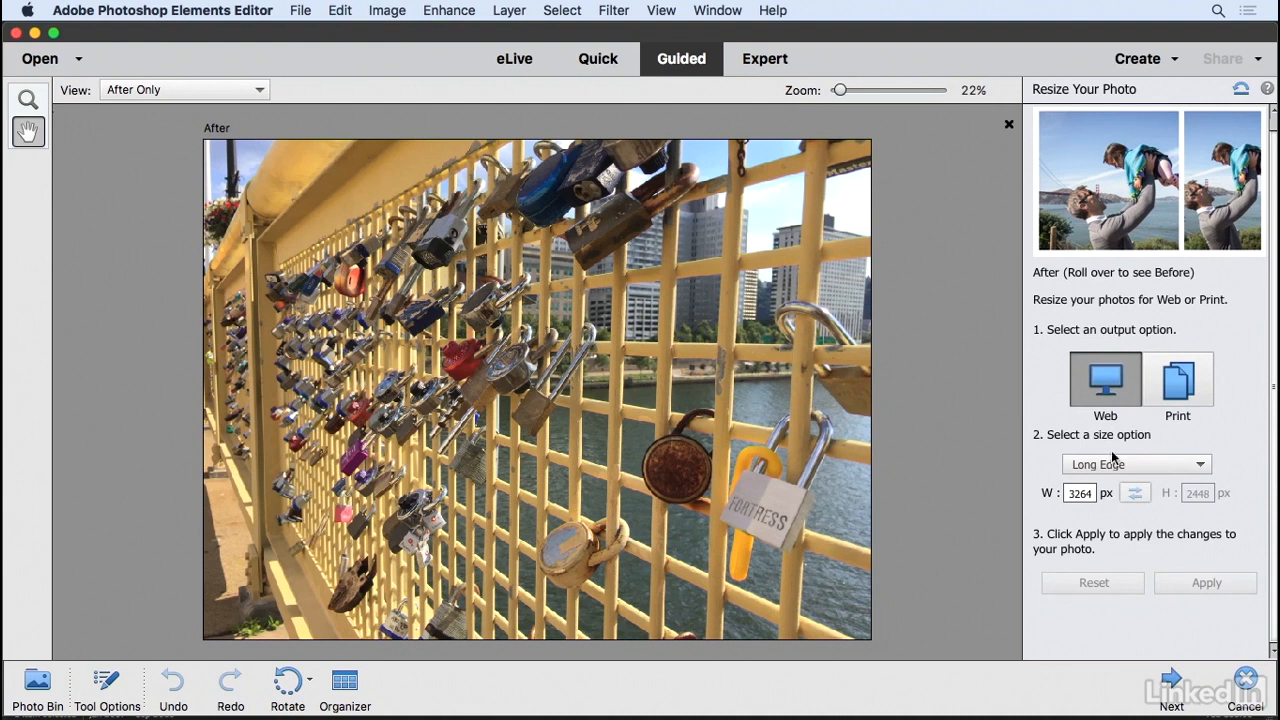
click(1176, 380)
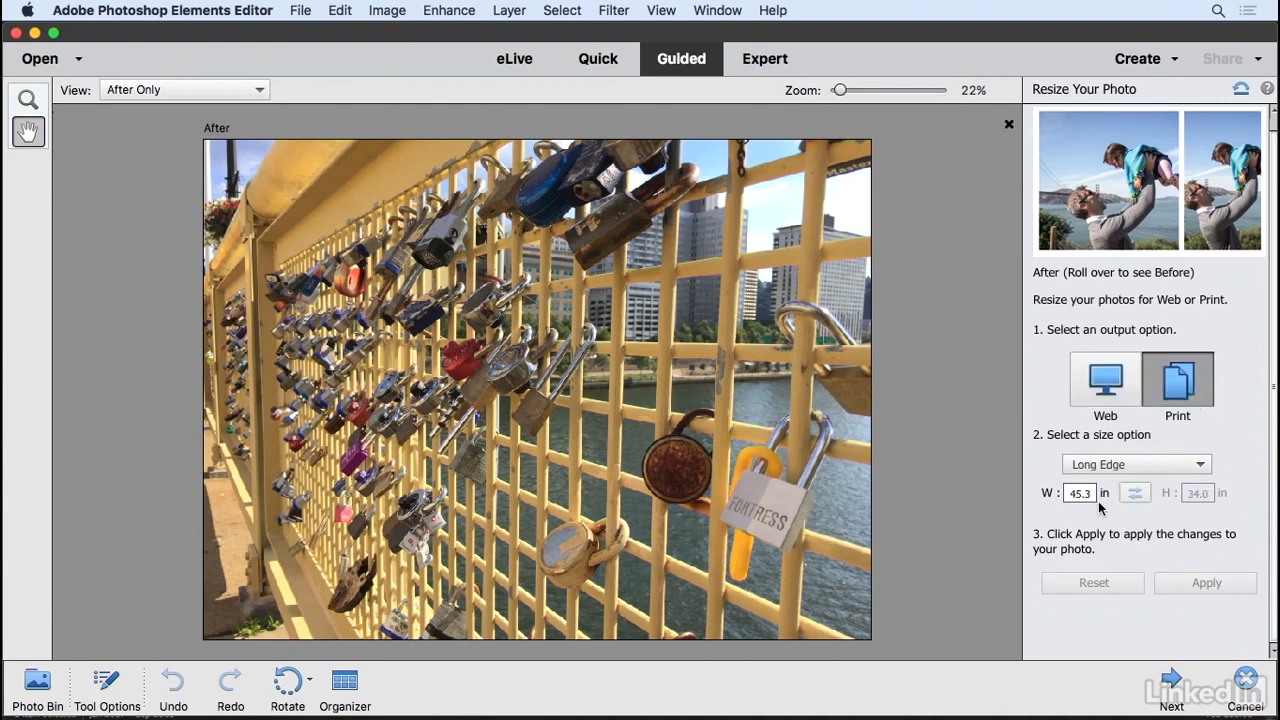
click(1104, 380)
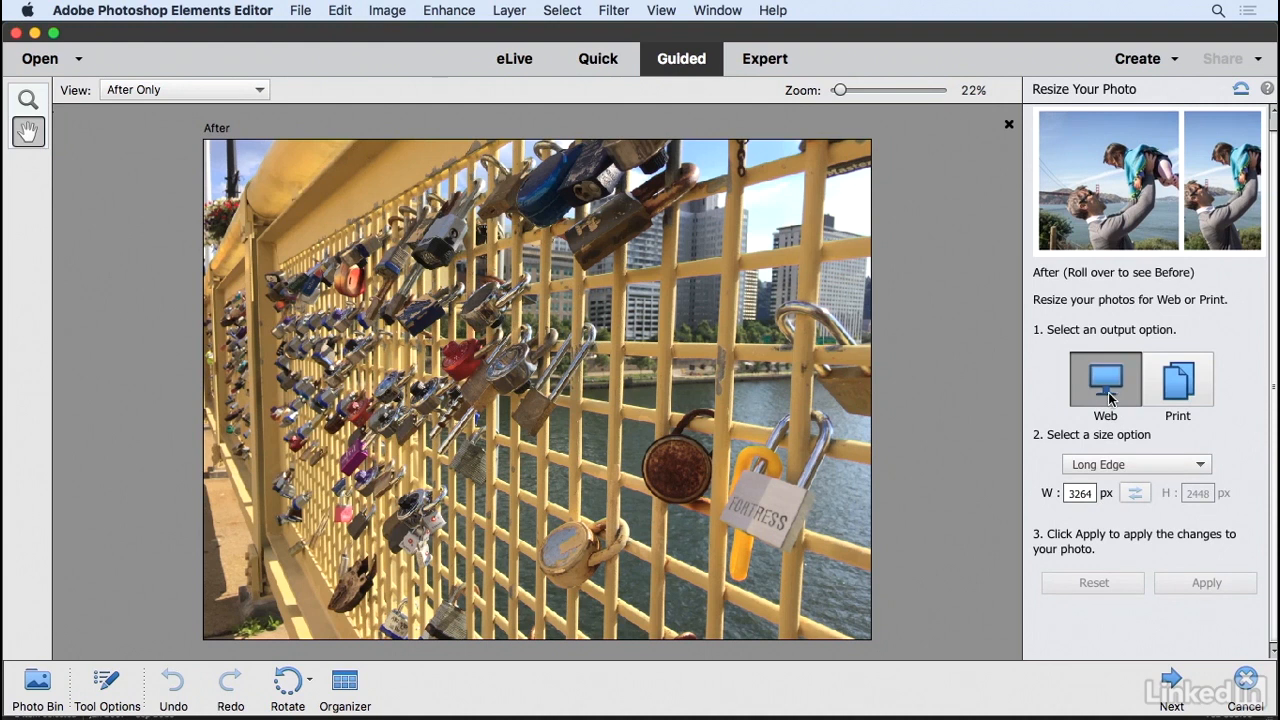
mouse_move(1132, 418)
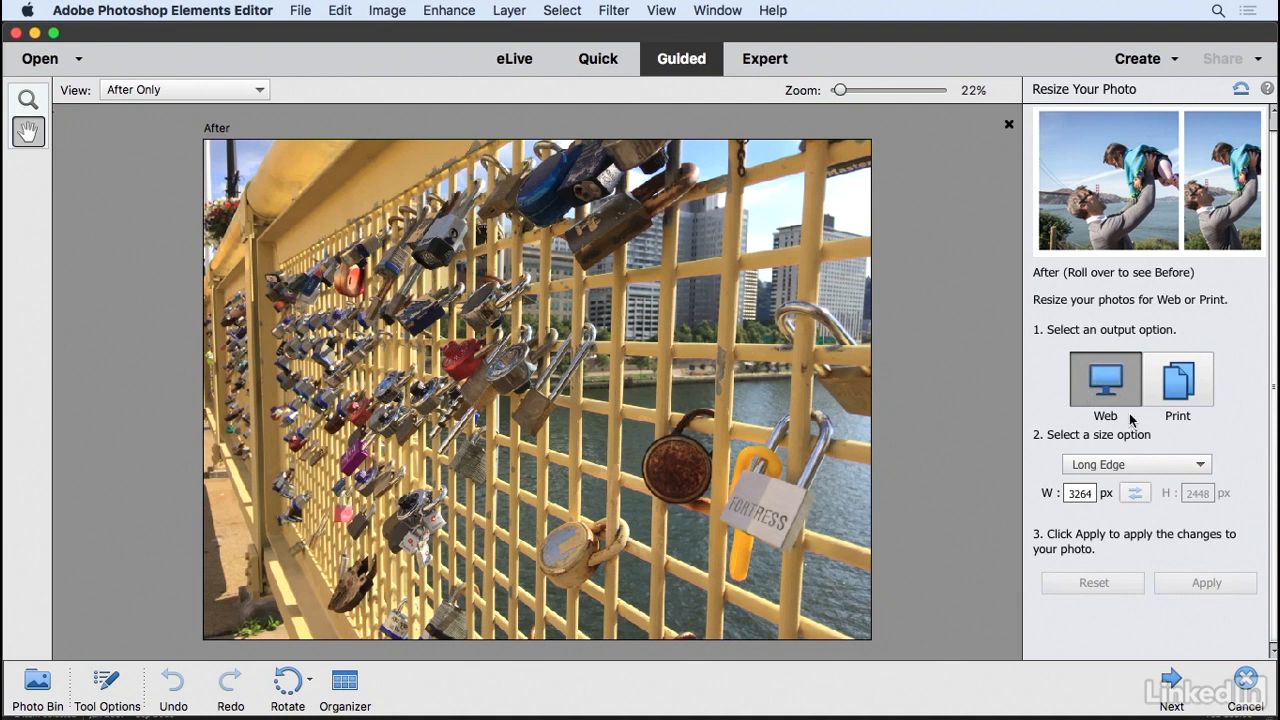
click(1080, 492)
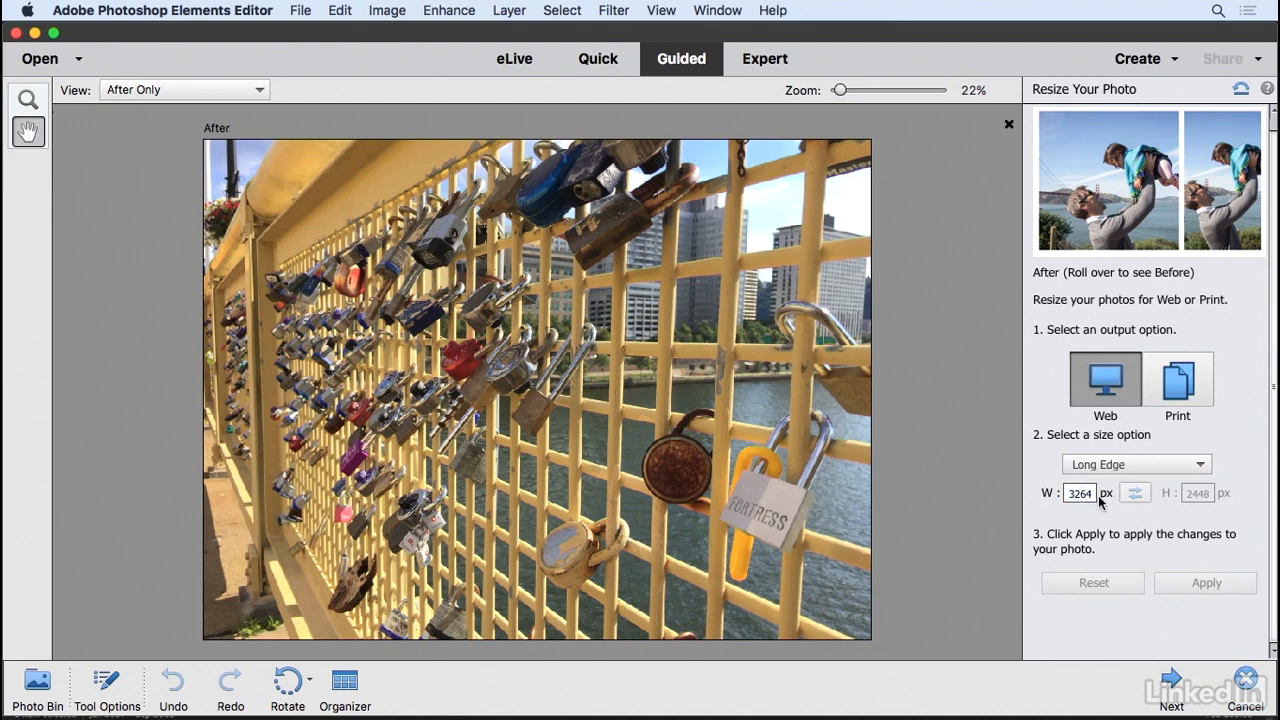
click(1136, 464)
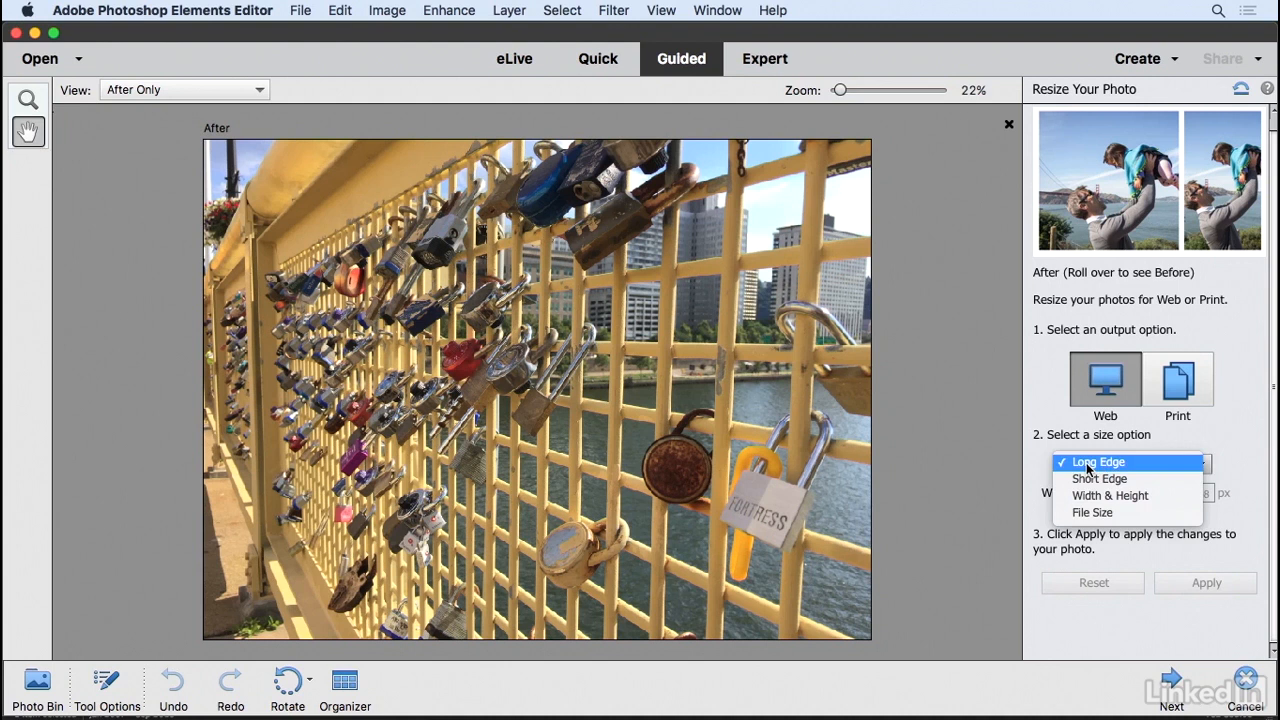
mouse_move(1100, 480)
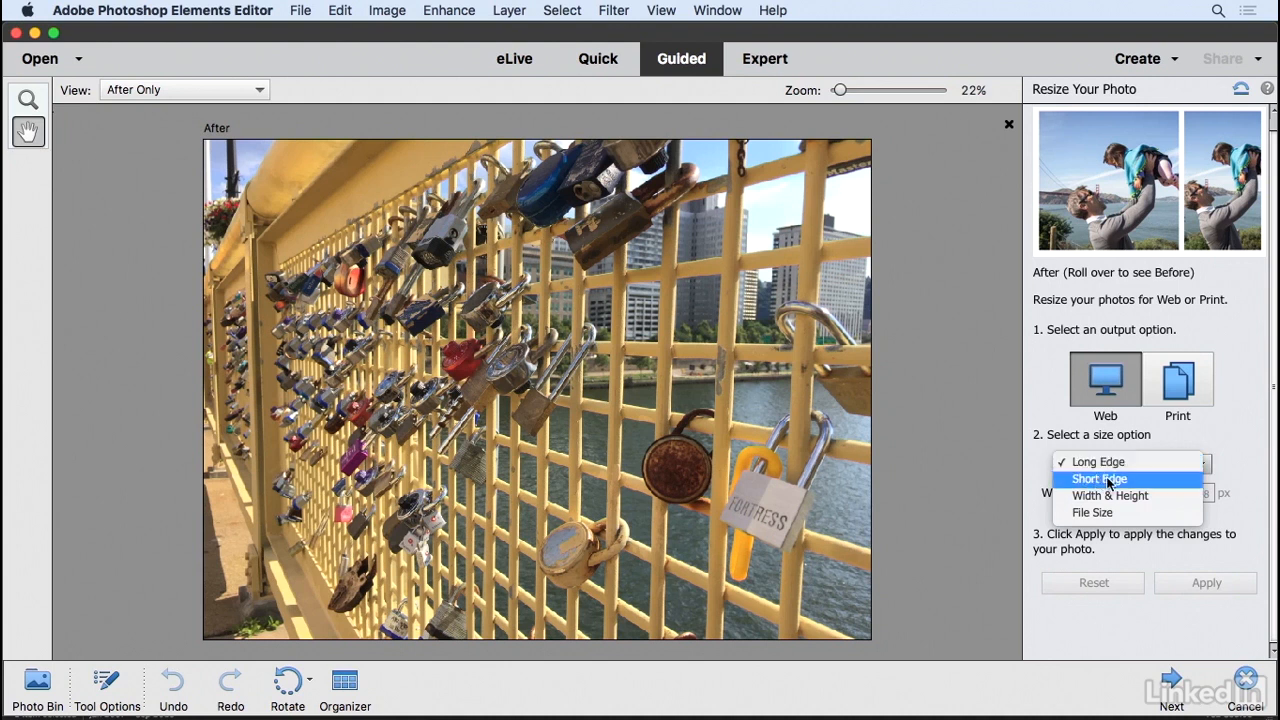
click(1110, 496)
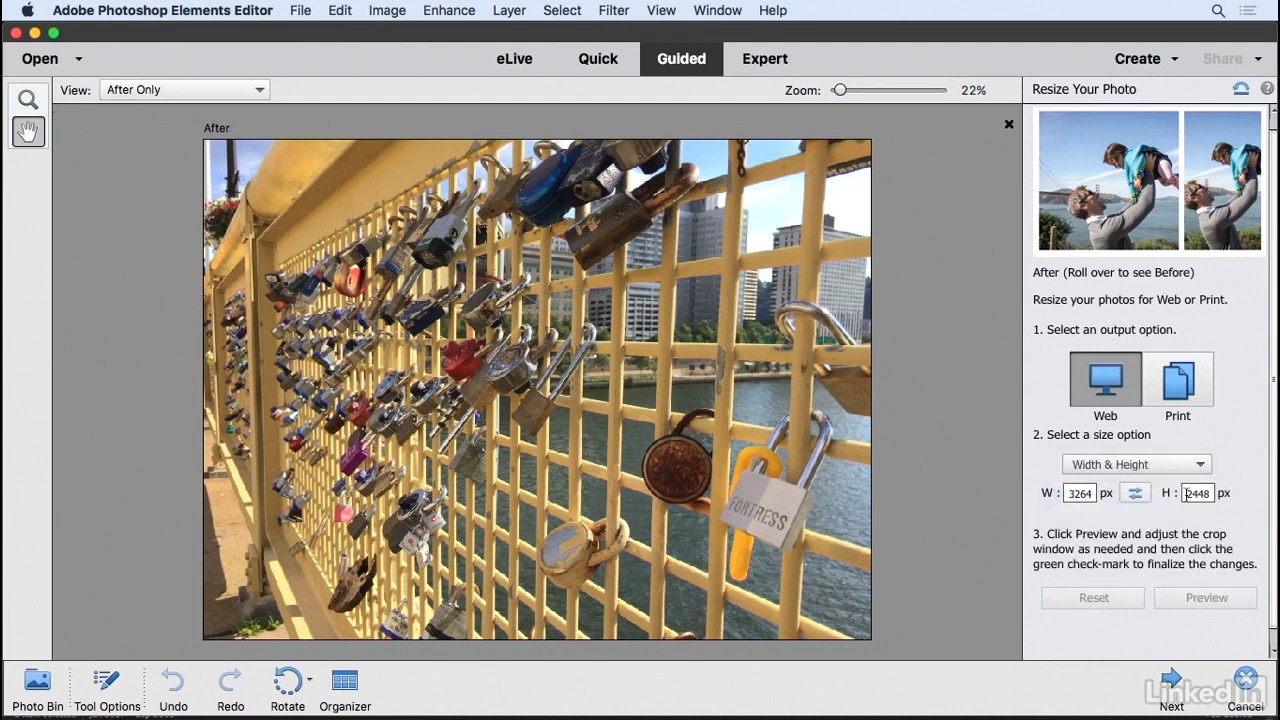
click(1136, 464)
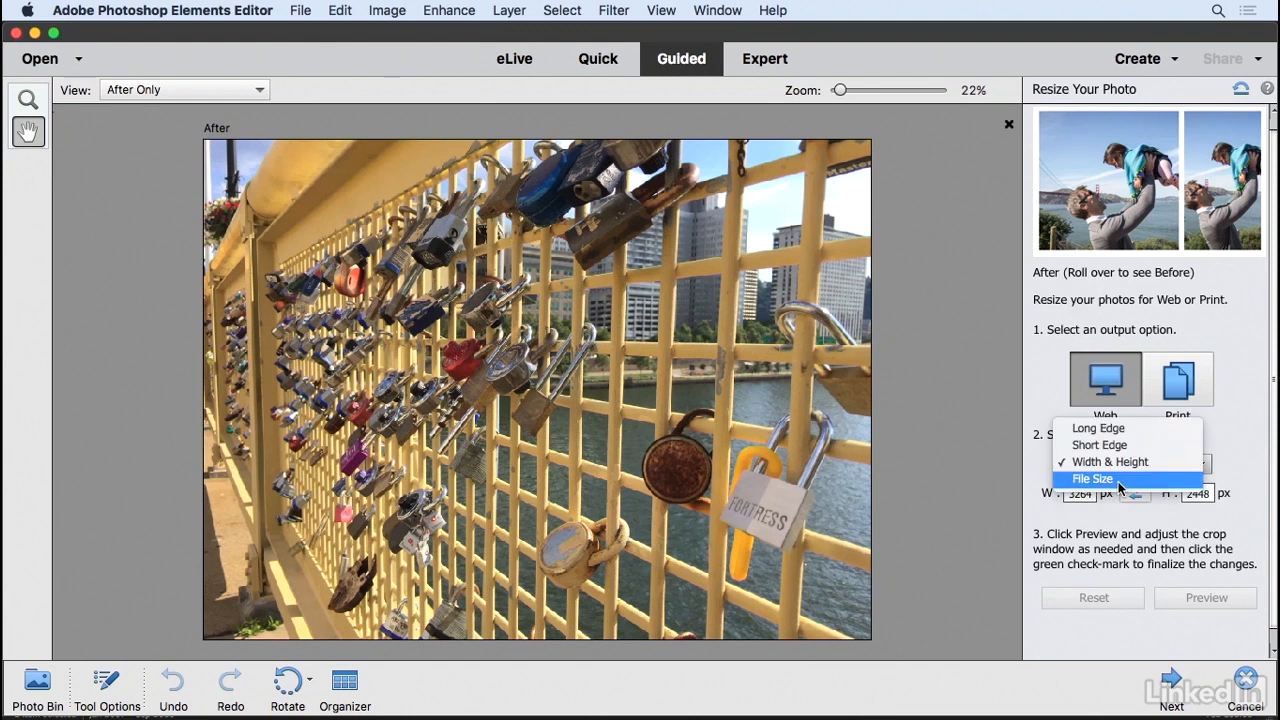
click(1092, 480)
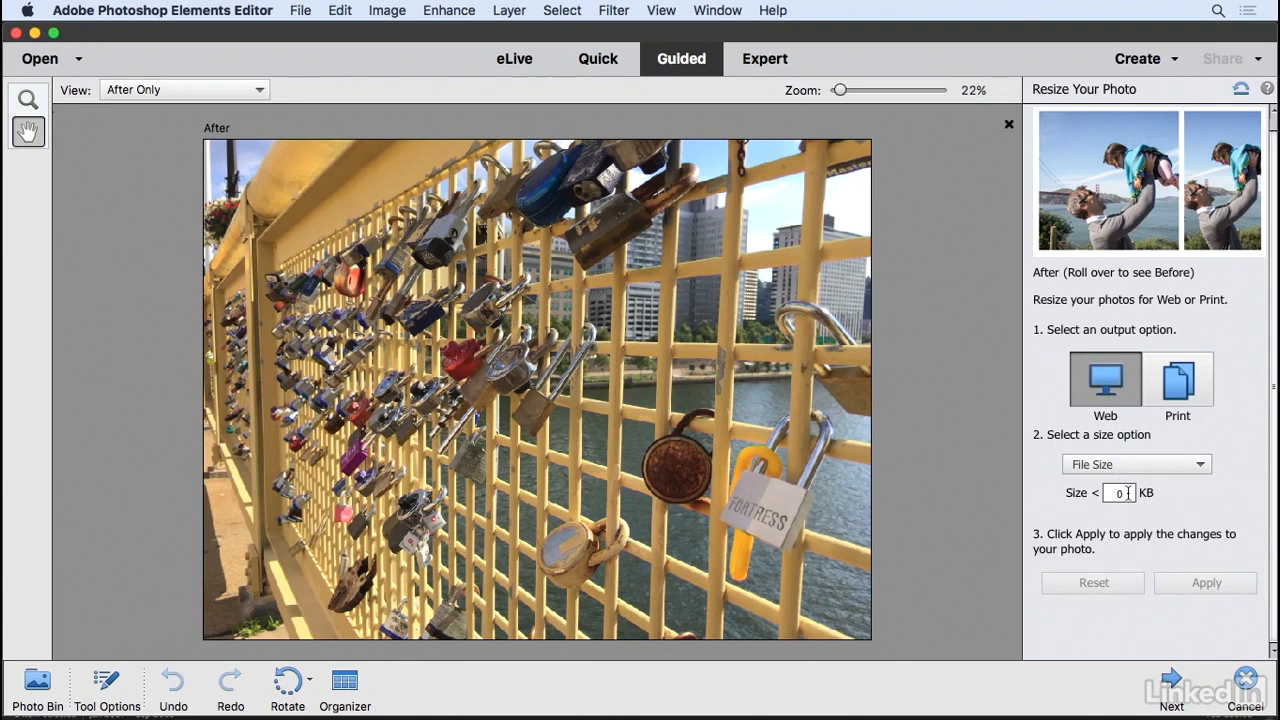
mouse_move(1096, 500)
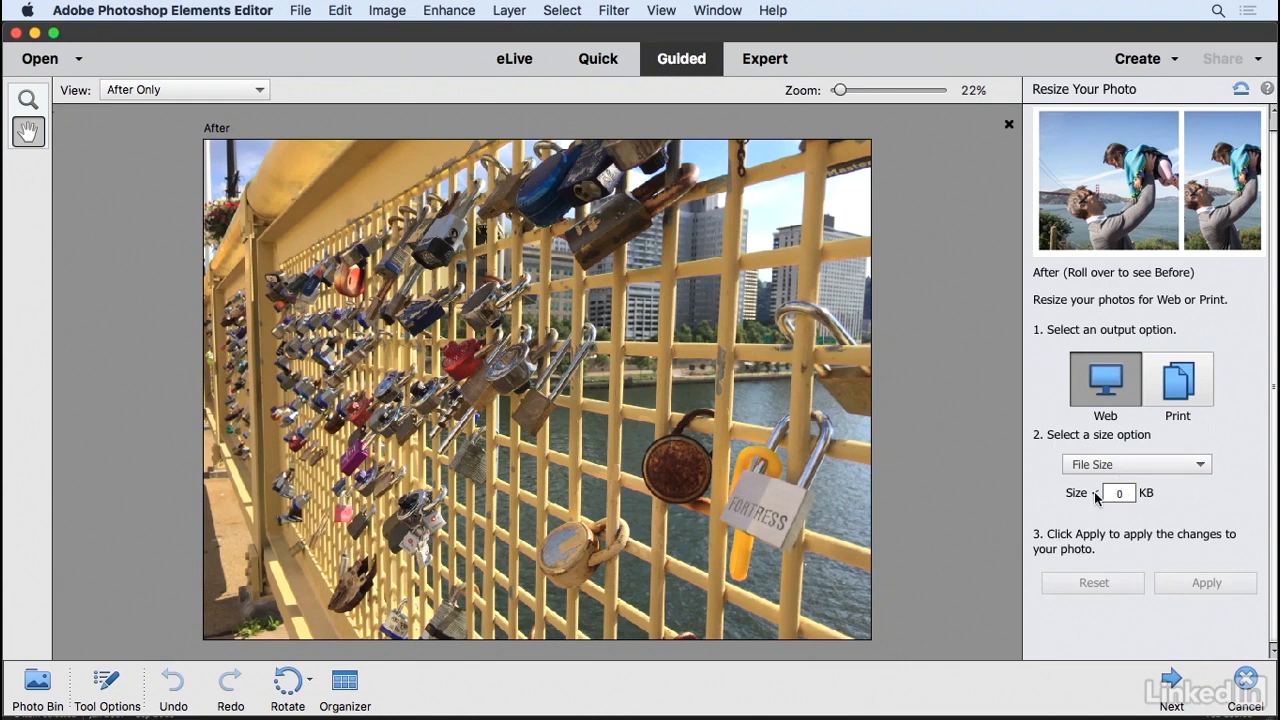
click(1136, 464)
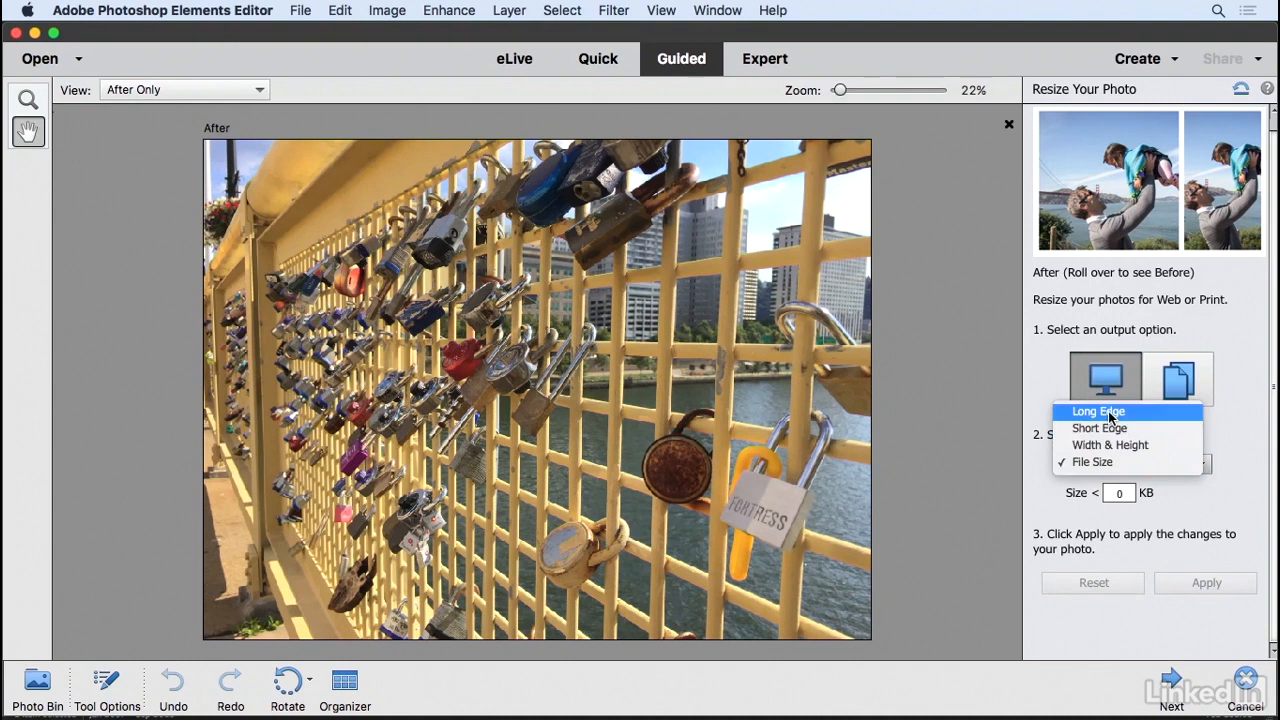
click(1098, 412)
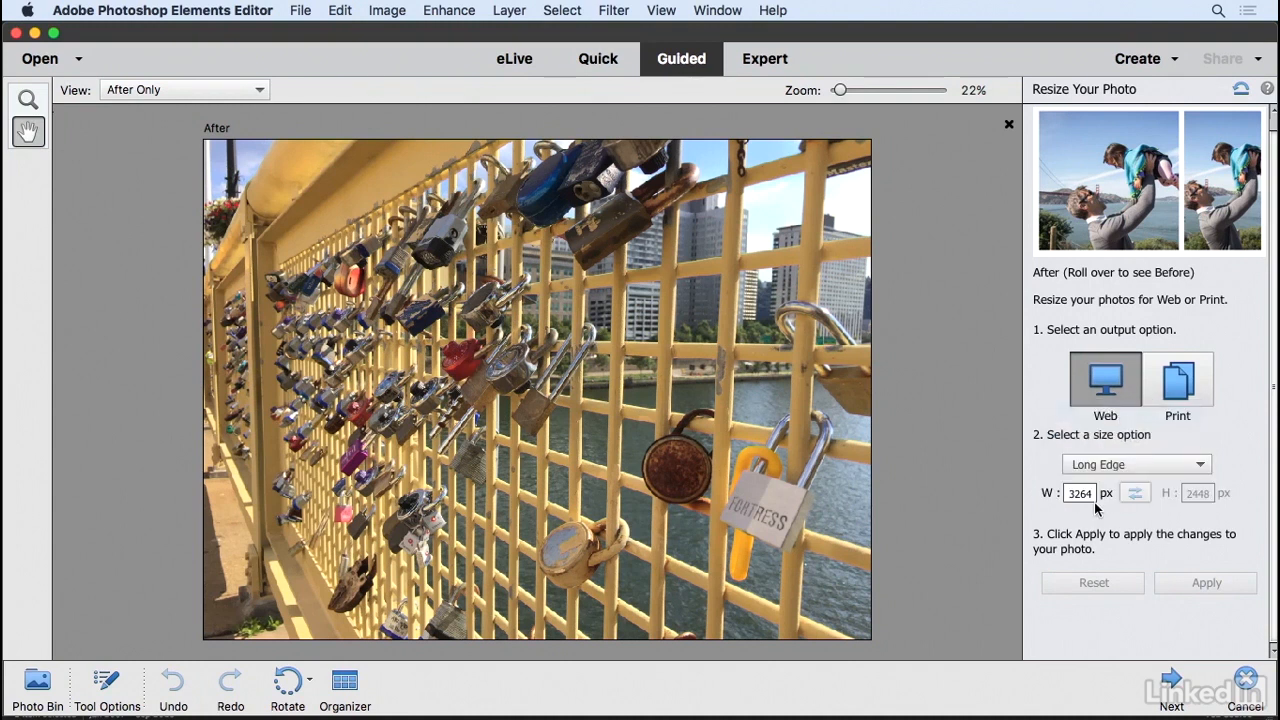
mouse_move(1084, 508)
text(600)
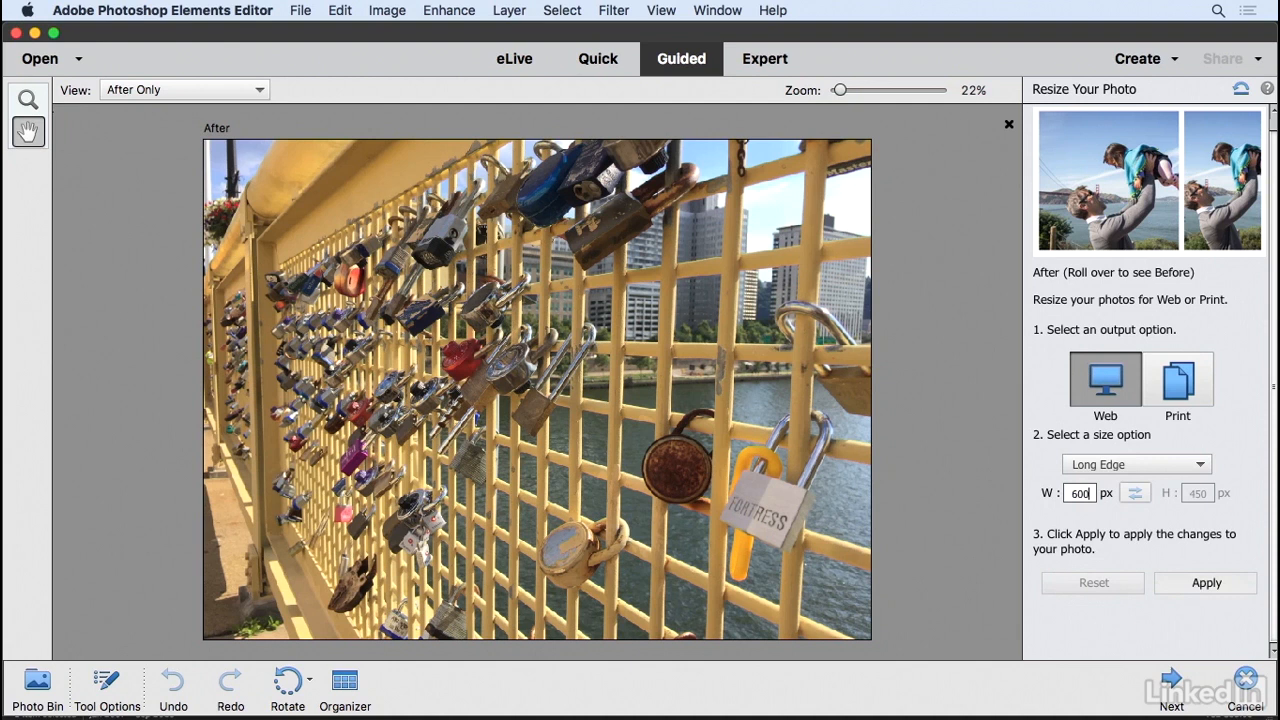
Apply the 600-pixel long-edge resize, giving 600 × 450 px, and go to the Image menu
click(1204, 584)
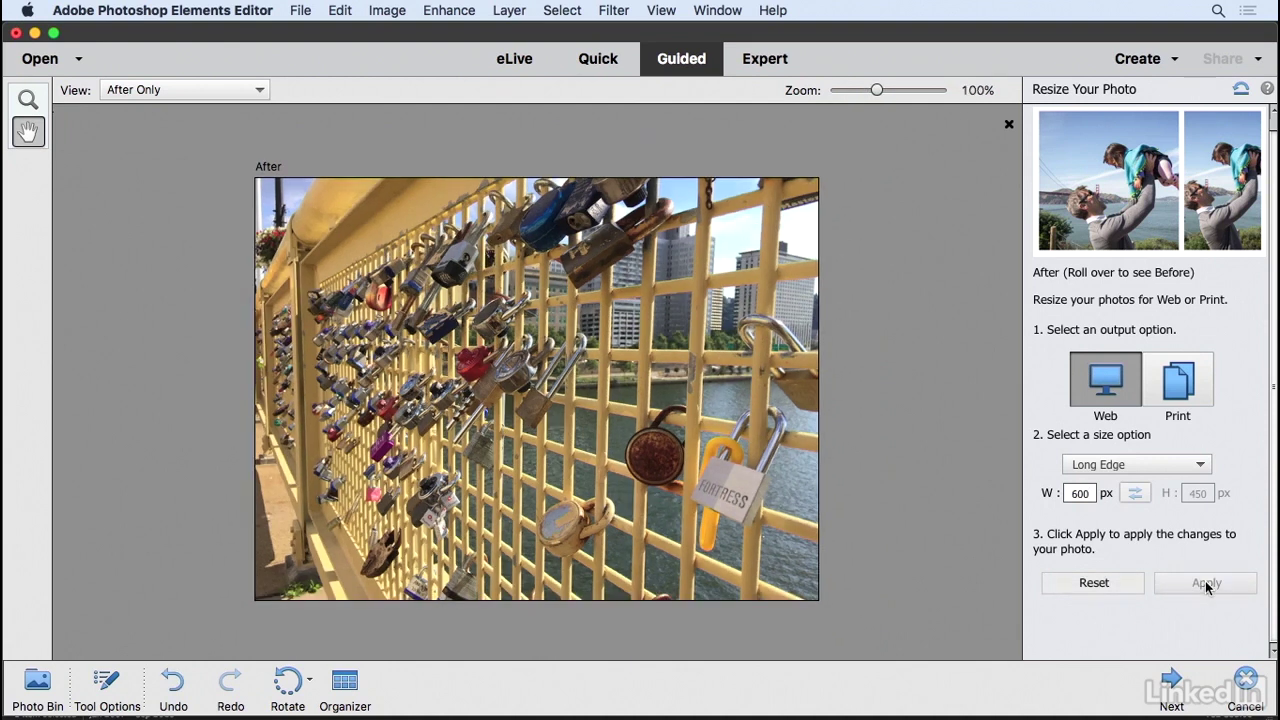
mouse_move(488, 88)
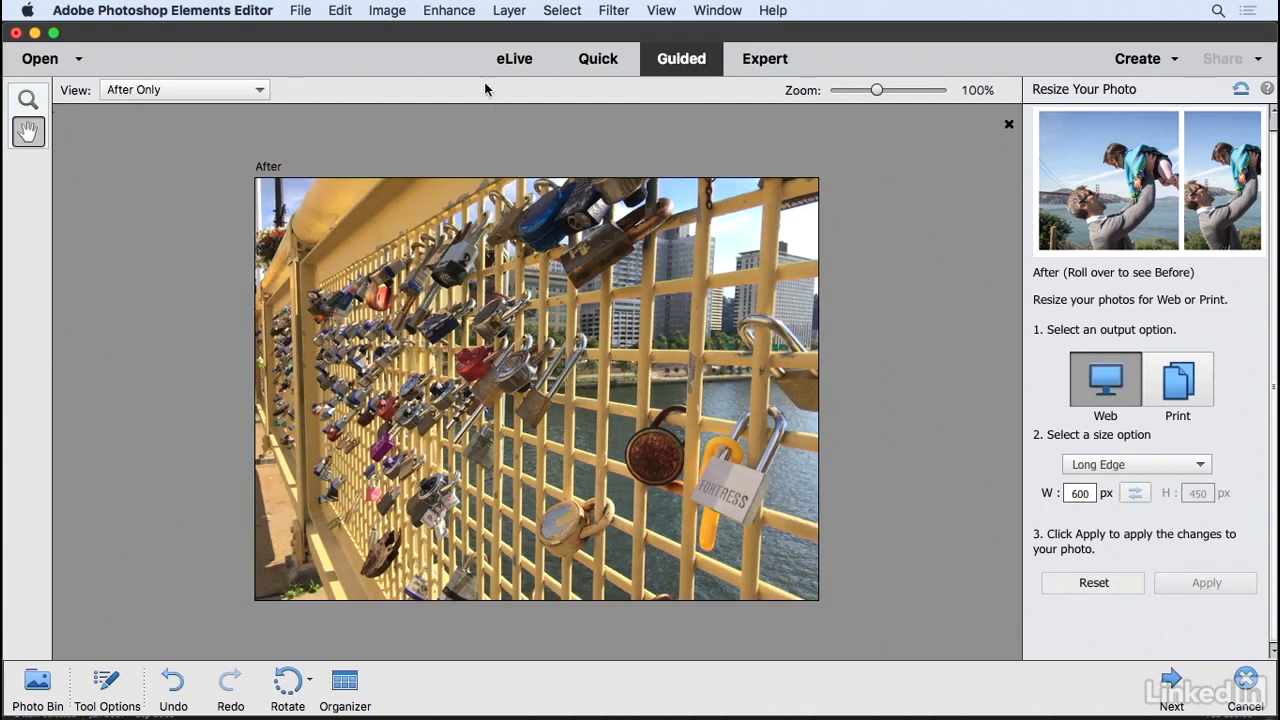
click(386, 10)
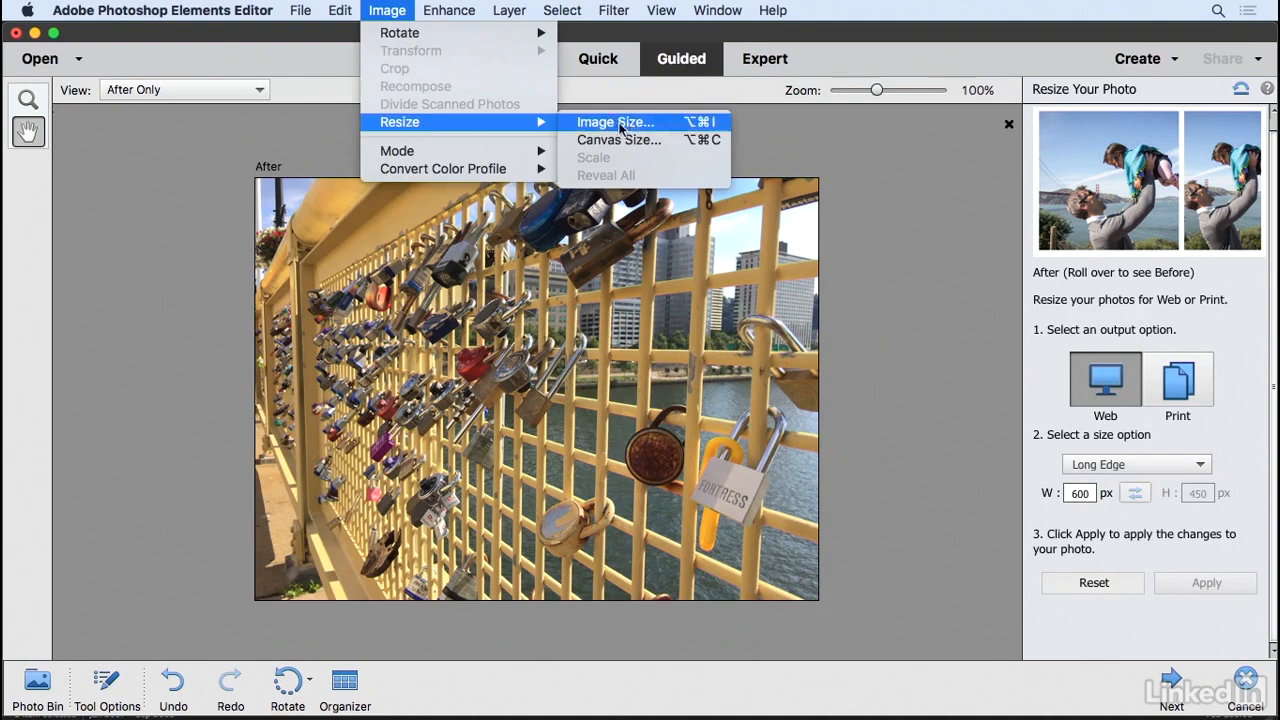
click(616, 122)
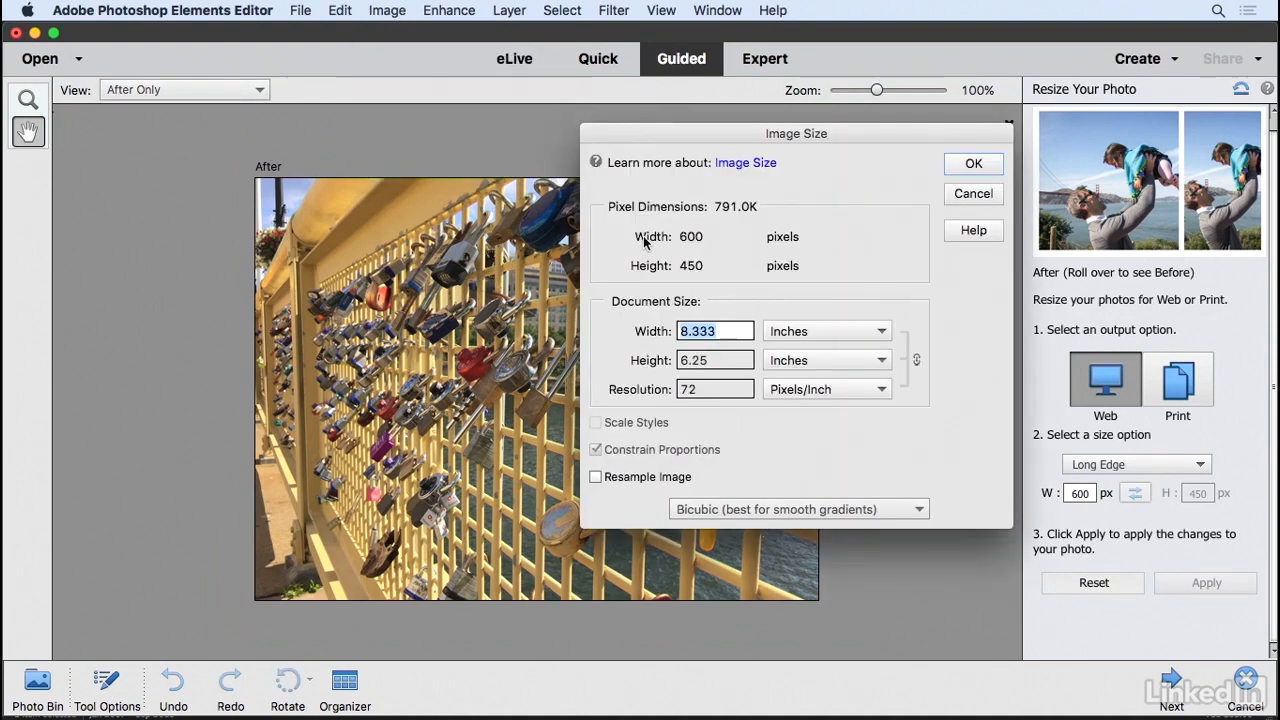
mouse_move(698, 240)
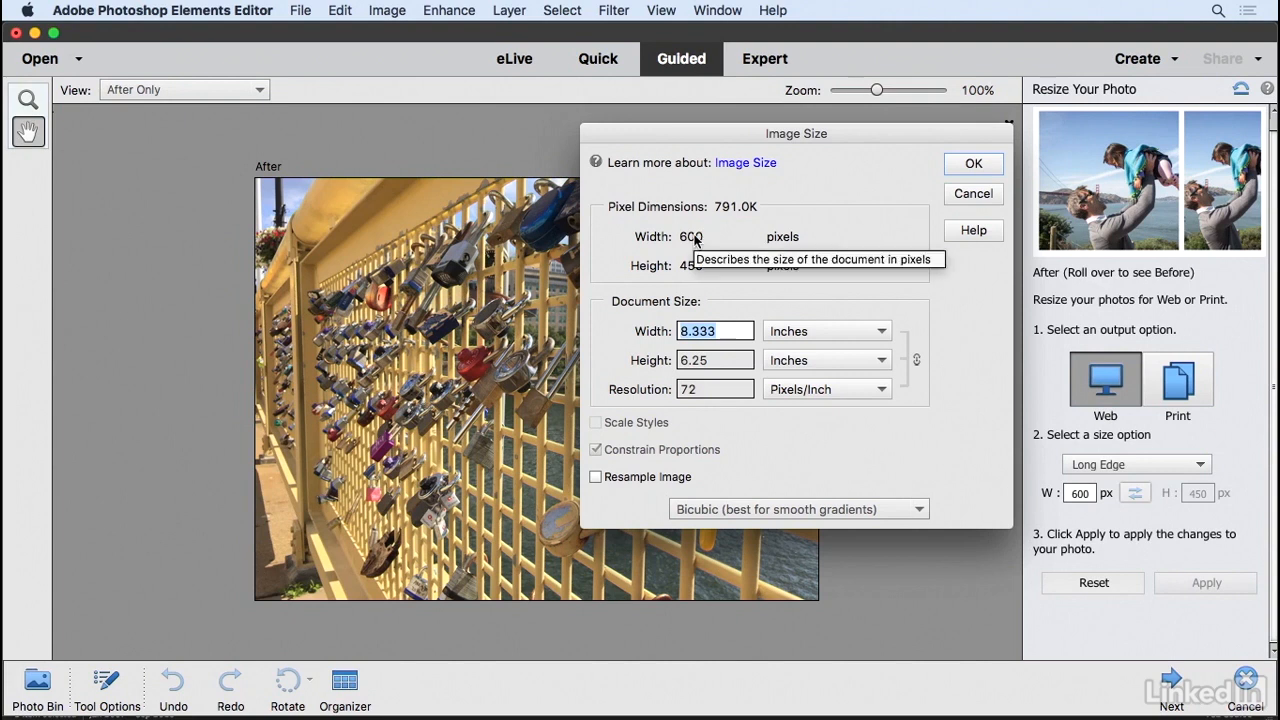
mouse_move(692, 276)
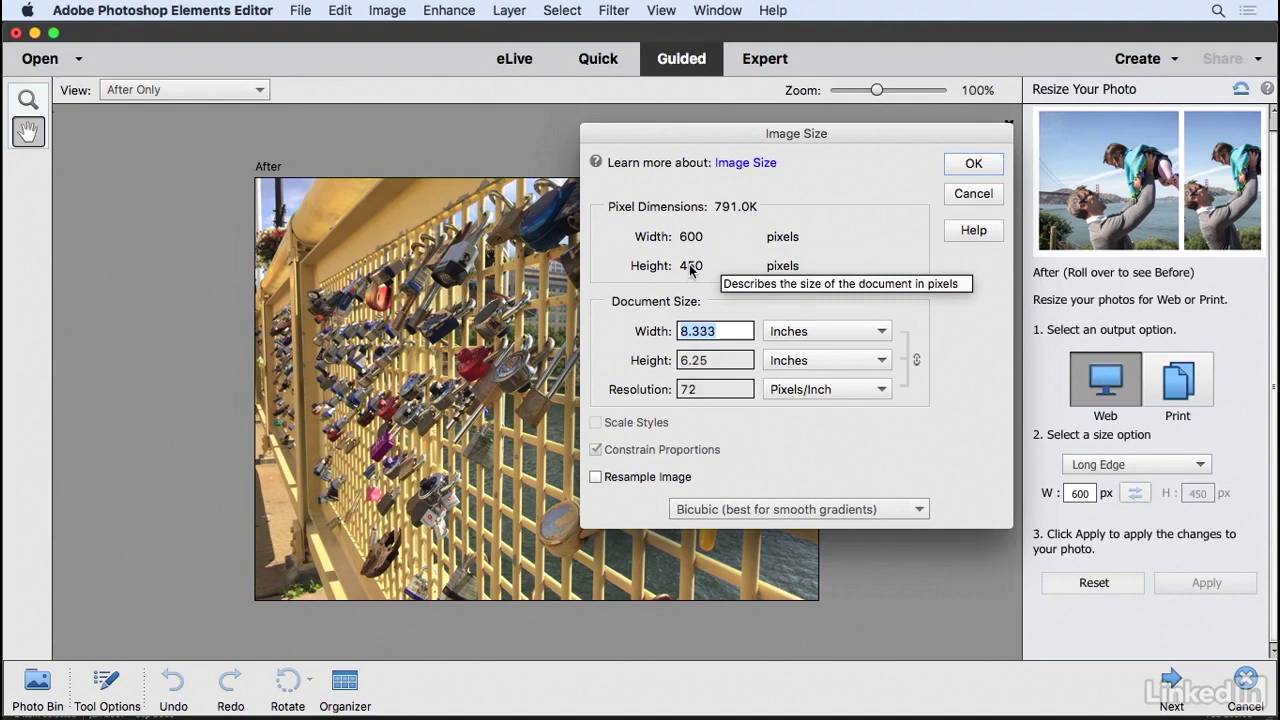
mouse_move(692, 236)
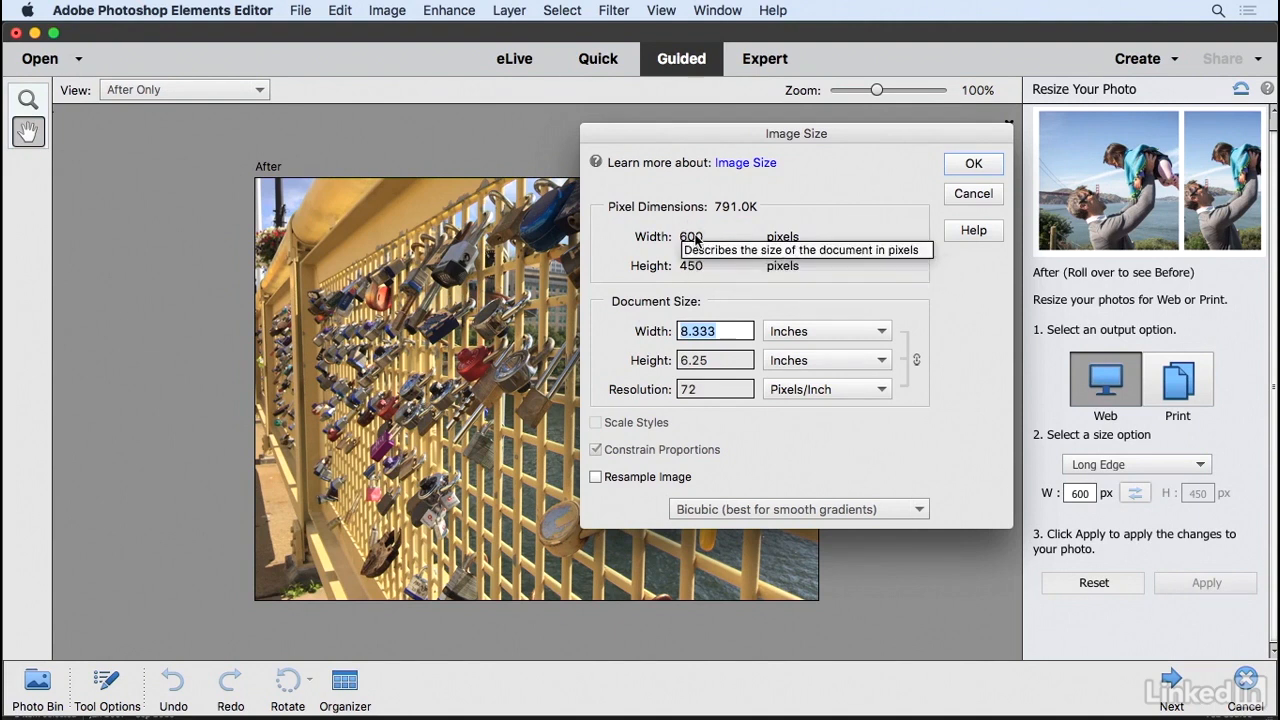
mouse_move(972, 194)
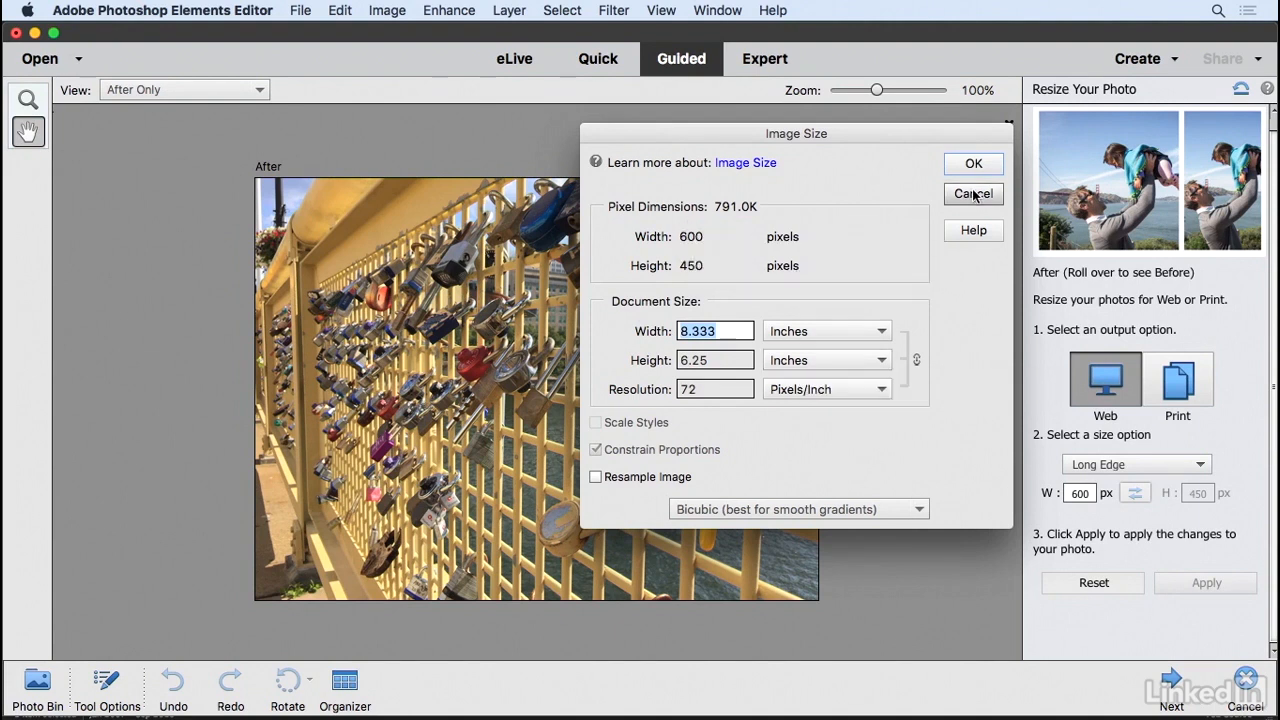
click(972, 192)
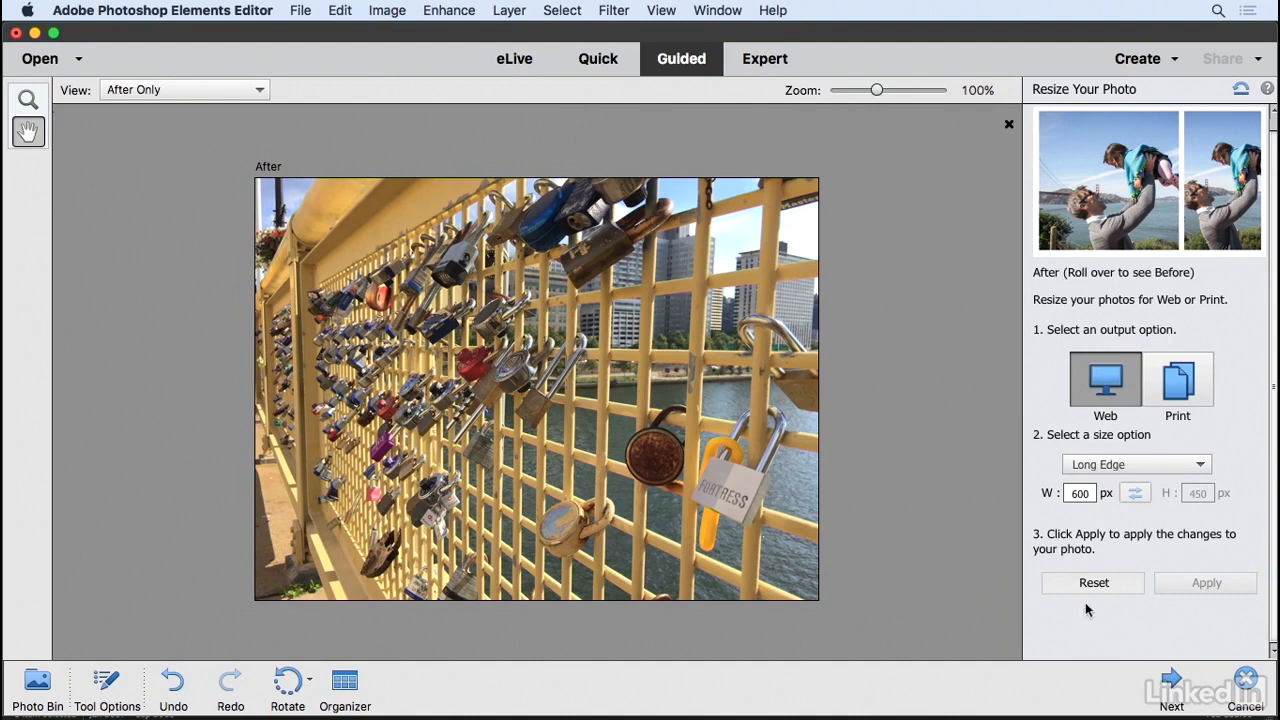
click(1092, 582)
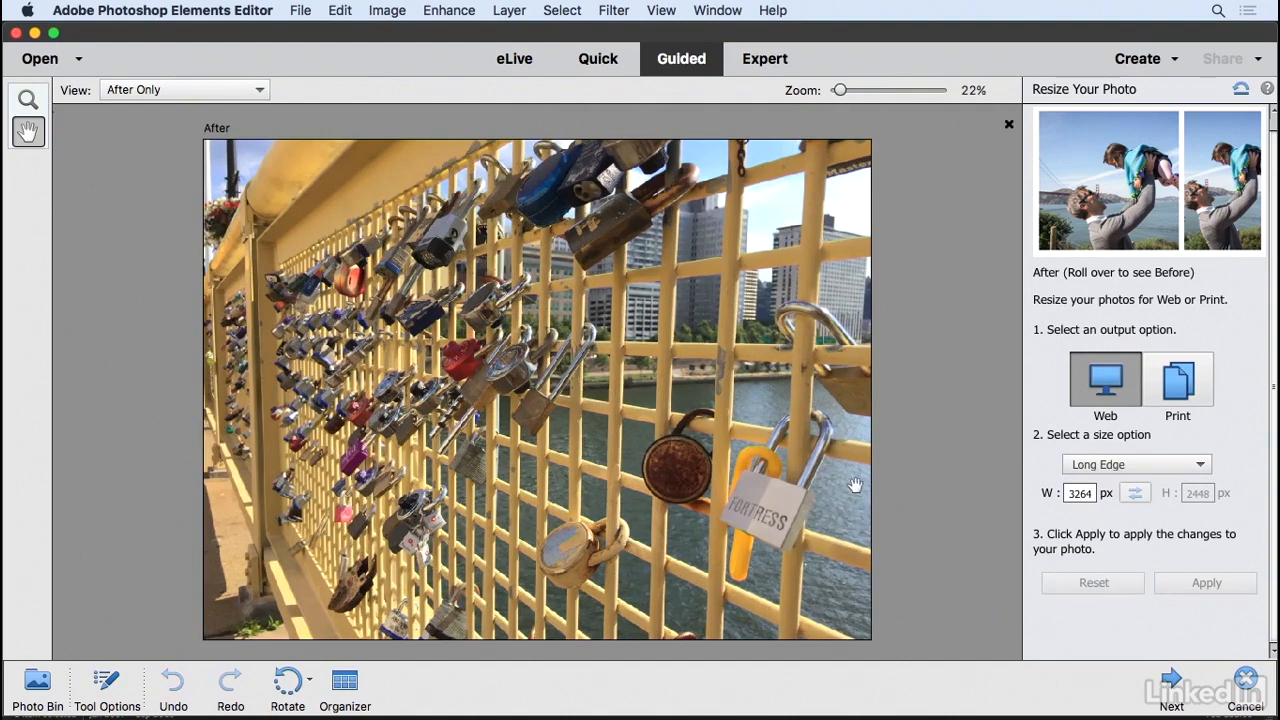
Choose Print output so the long edge becomes 6 inches (6 × 4.5 in)
click(1176, 380)
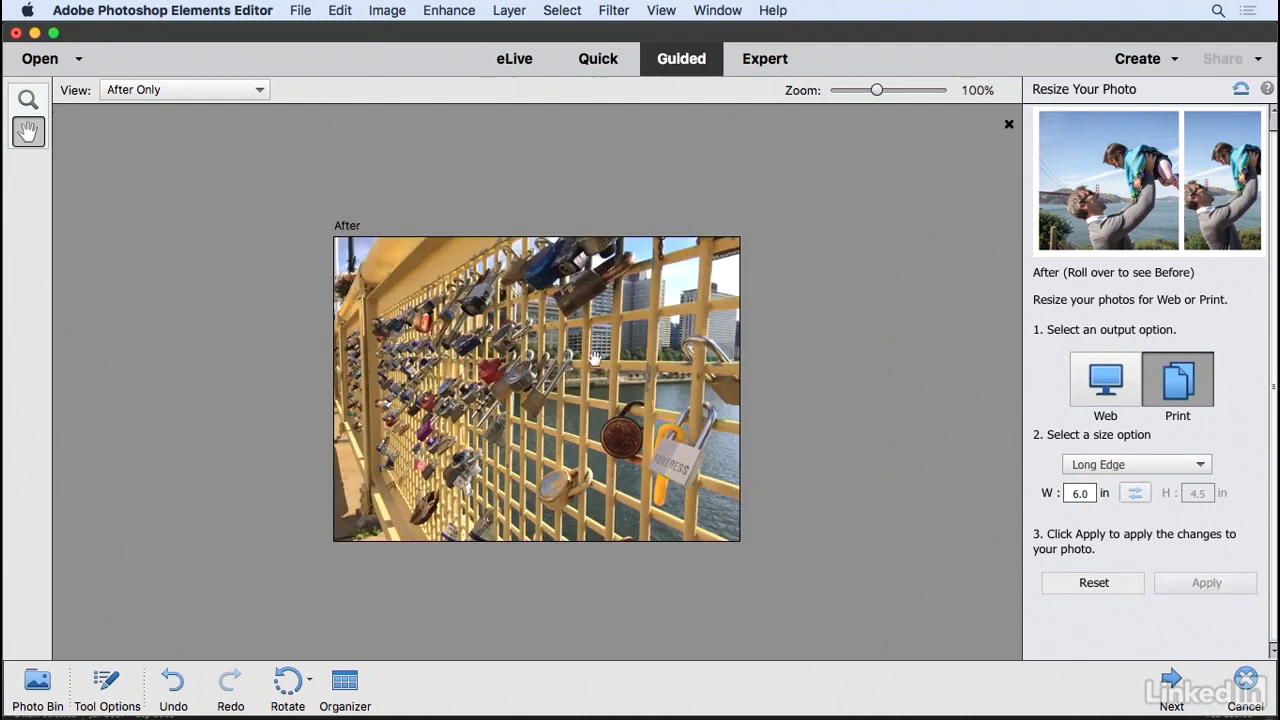
mouse_move(544, 376)
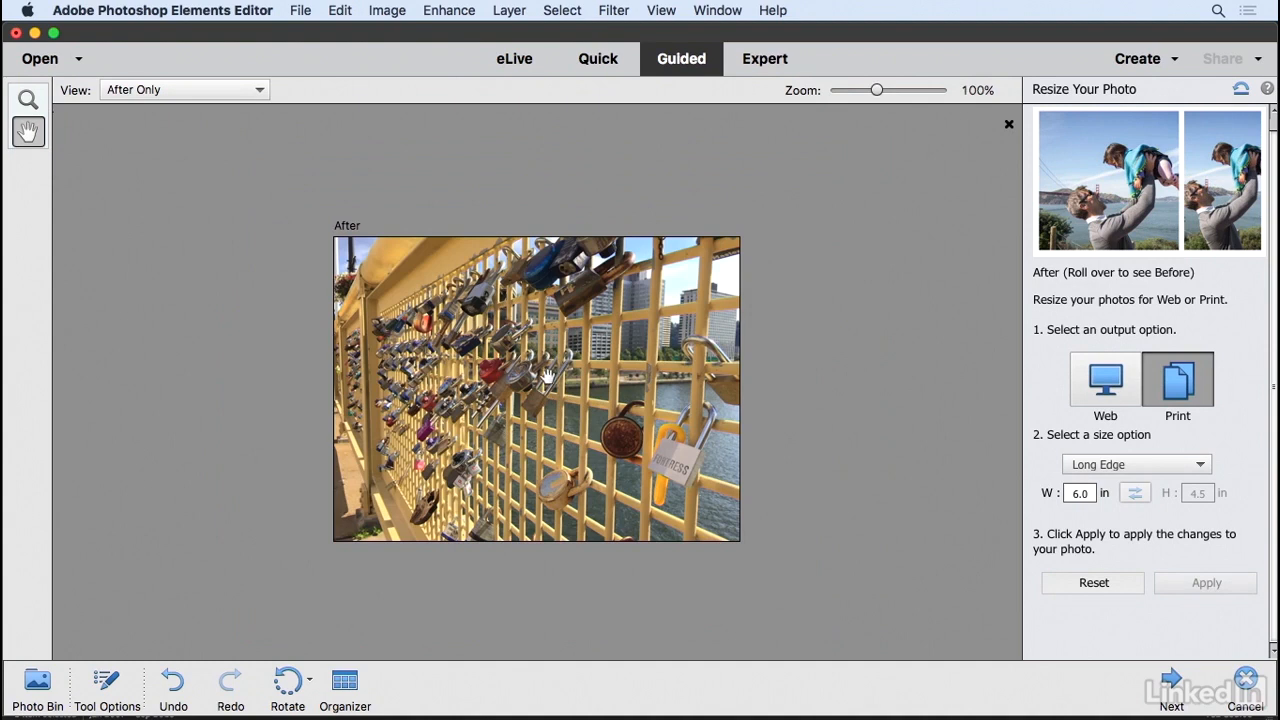
mouse_move(536, 350)
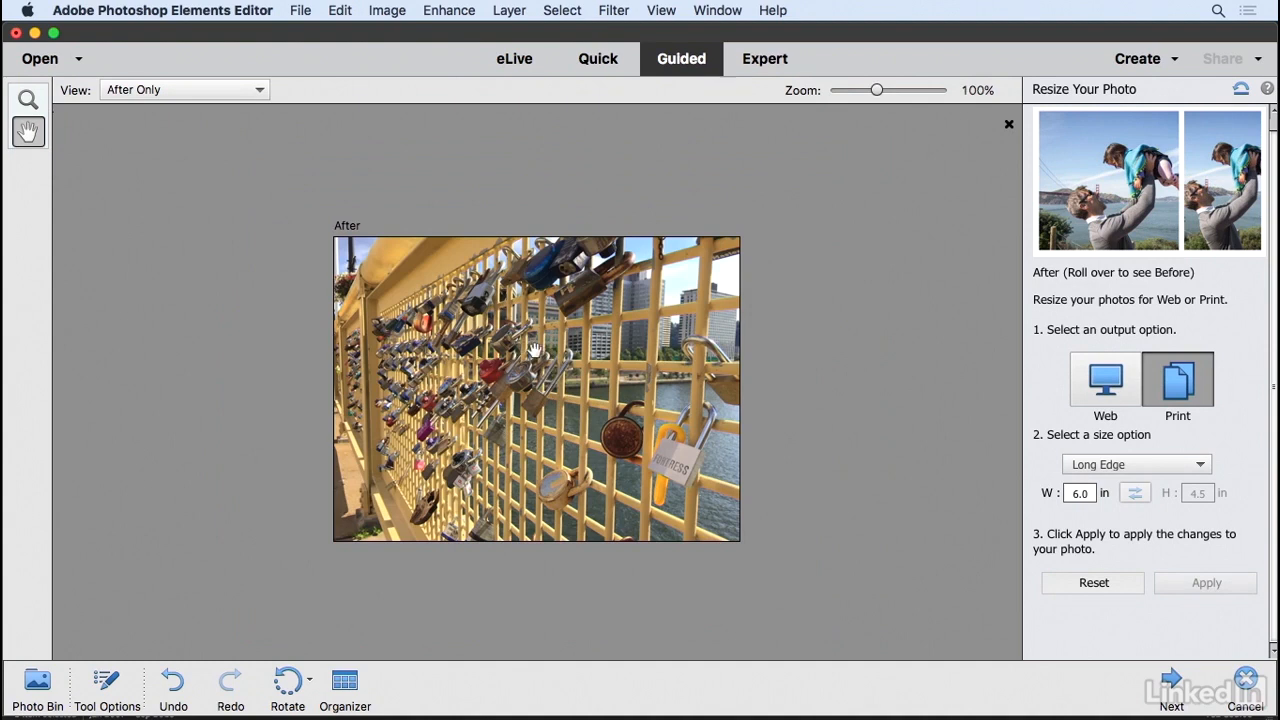
click(388, 10)
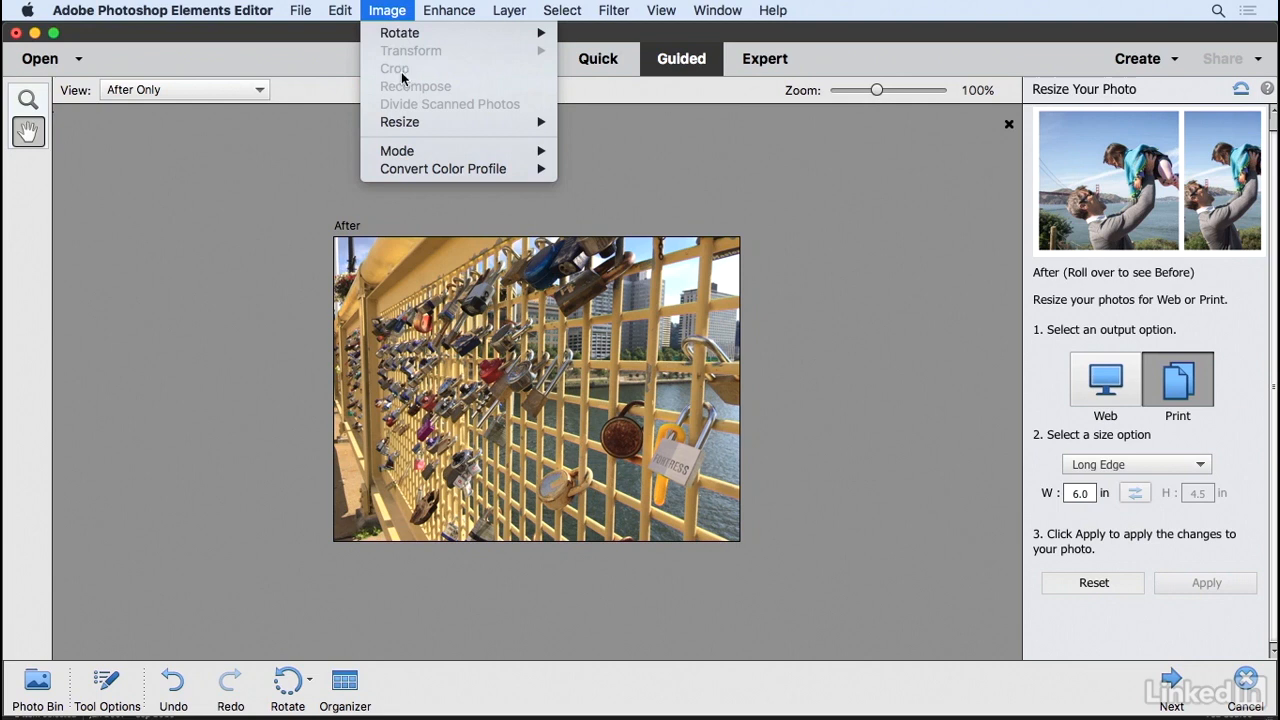
Review the Image Size details showing 6 × 4.5 in, 432 × 324 px at 72 ppi
click(398, 122)
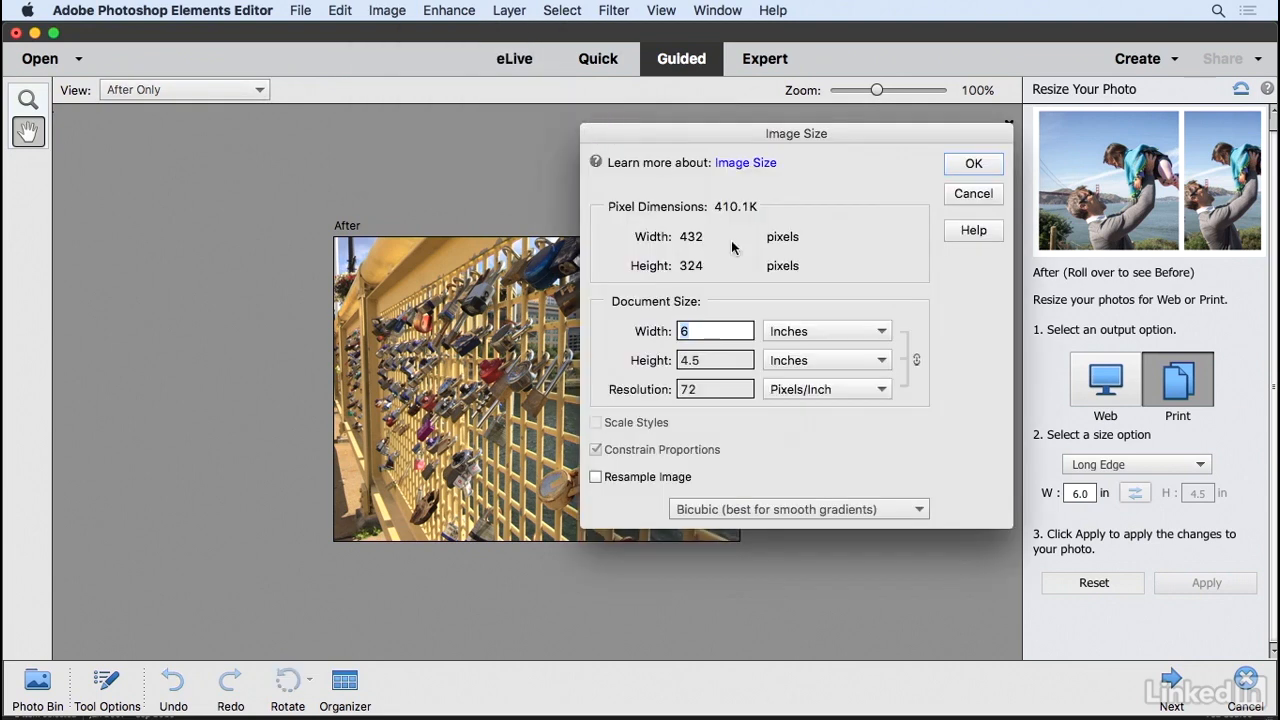
mouse_move(650, 336)
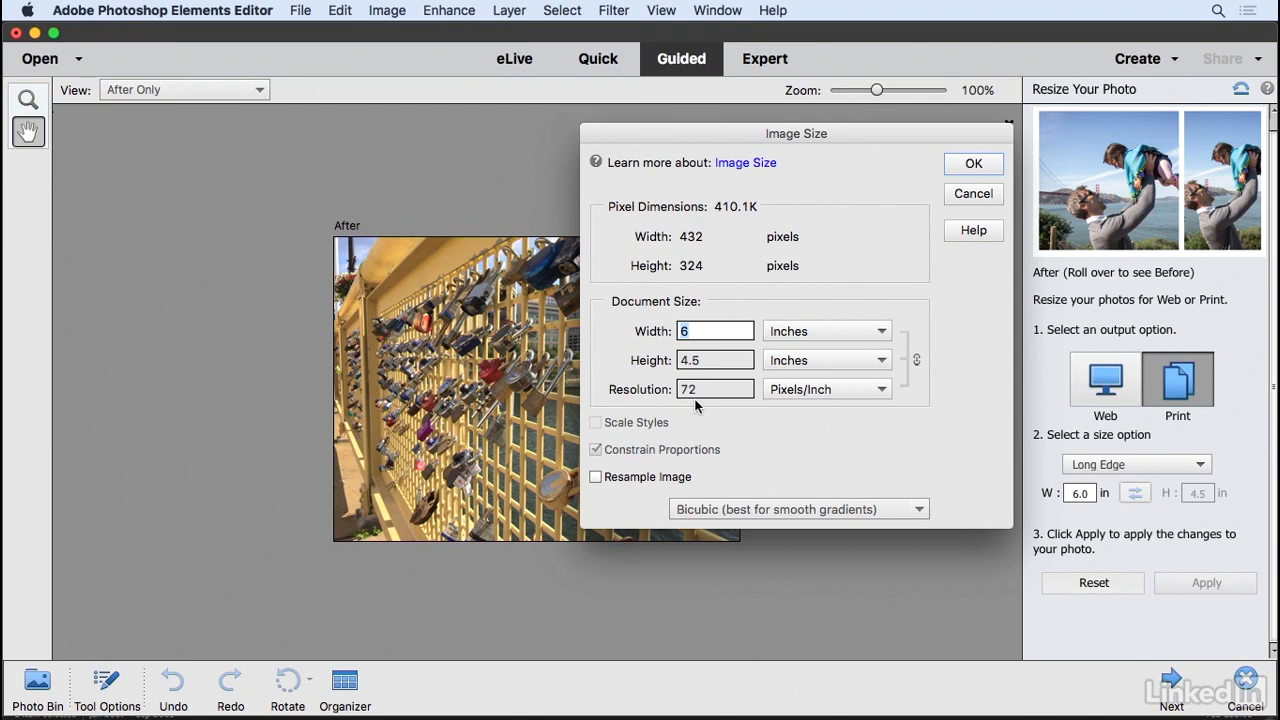
mouse_move(716, 388)
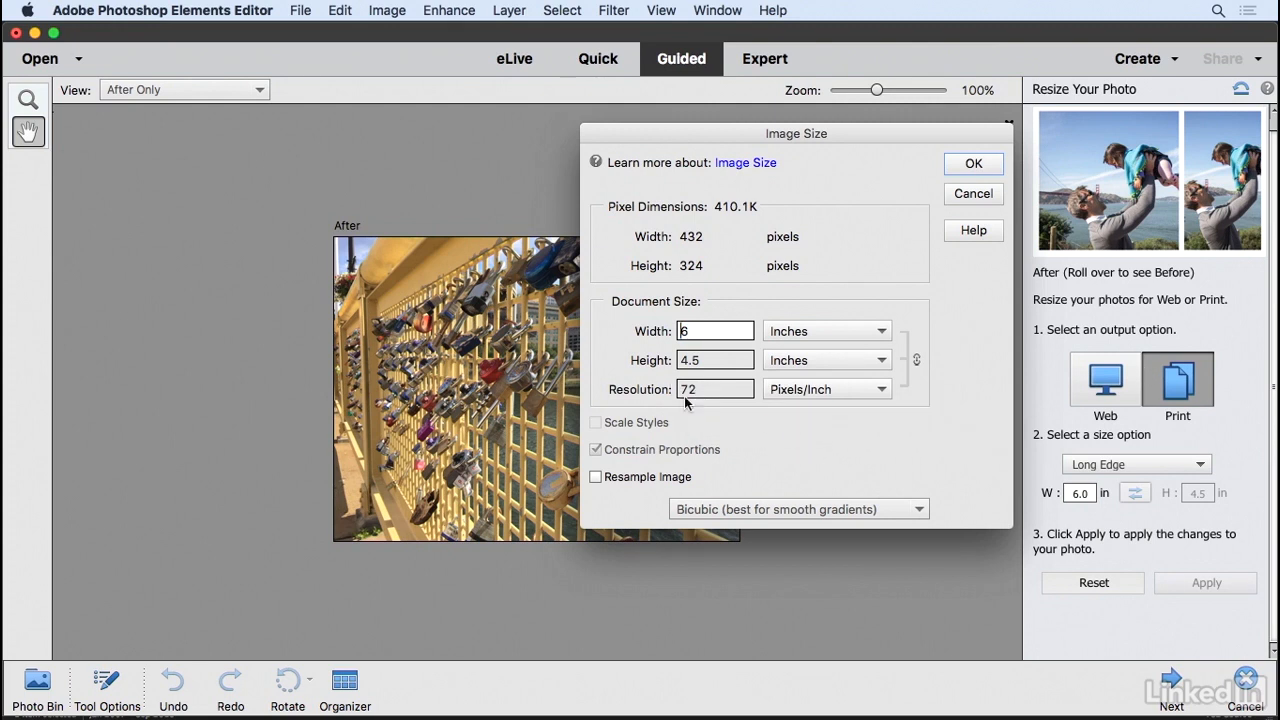
mouse_move(690, 388)
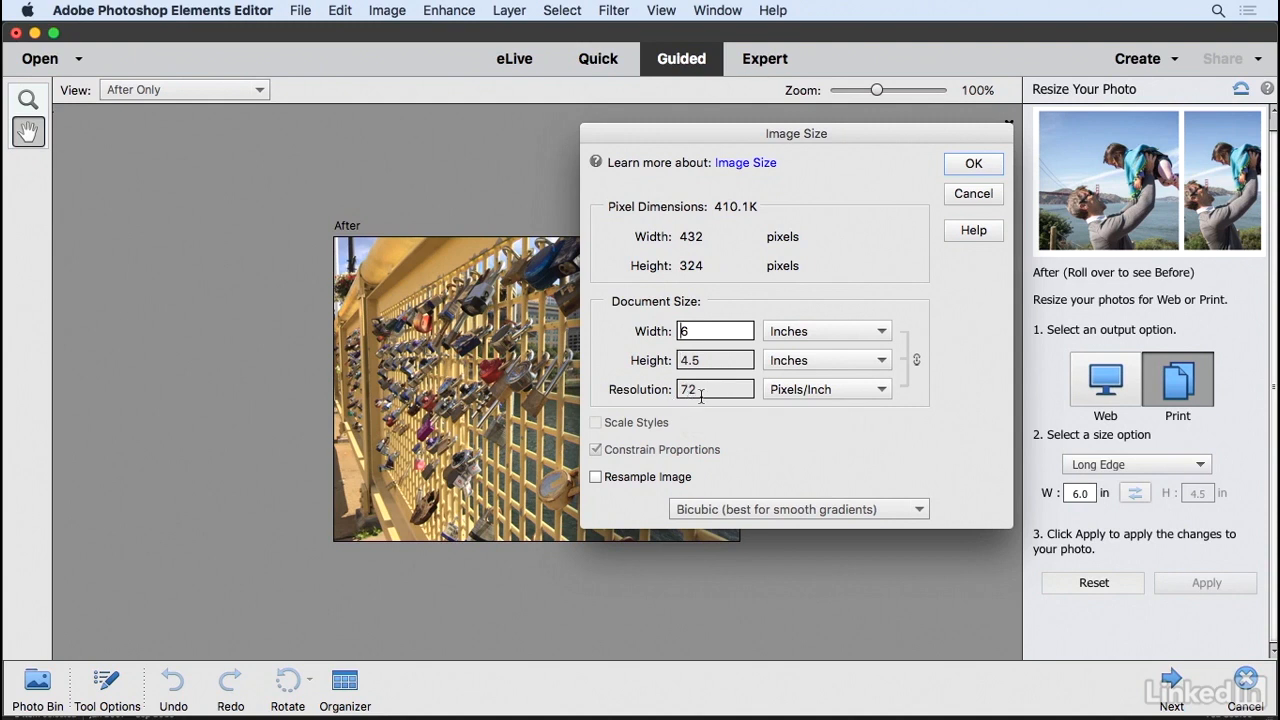
mouse_move(686, 344)
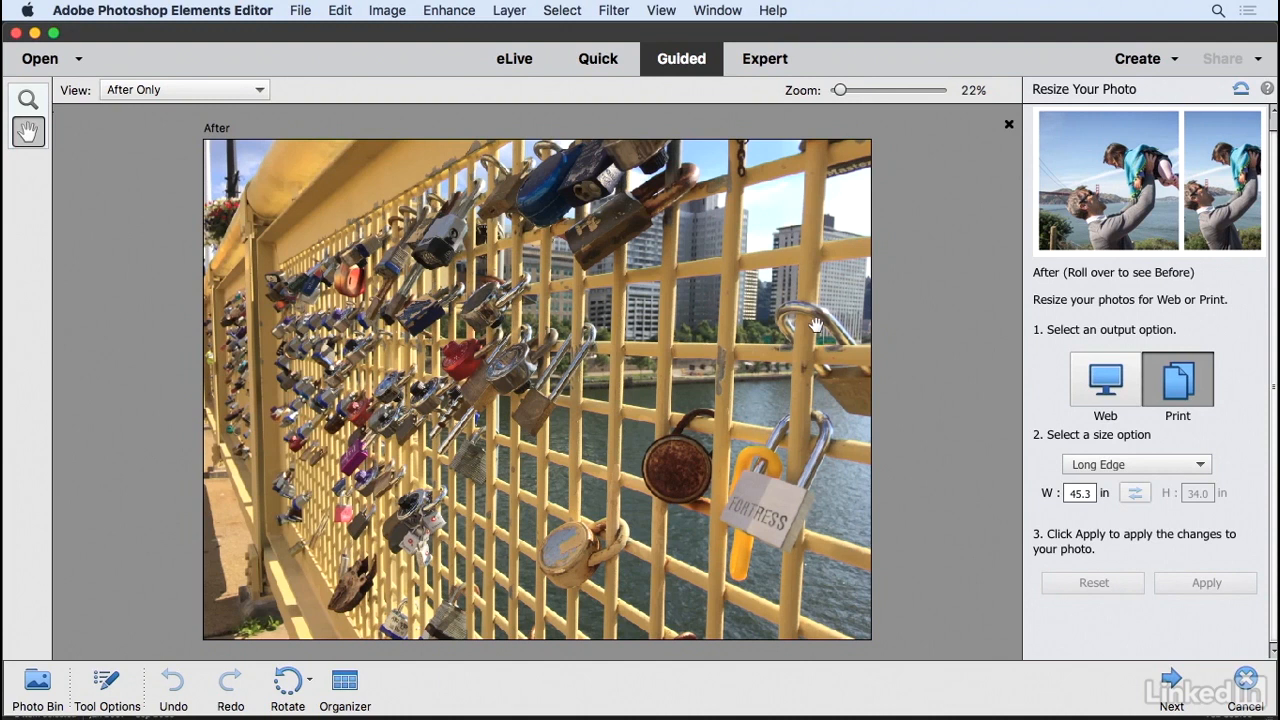
mouse_move(424, 374)
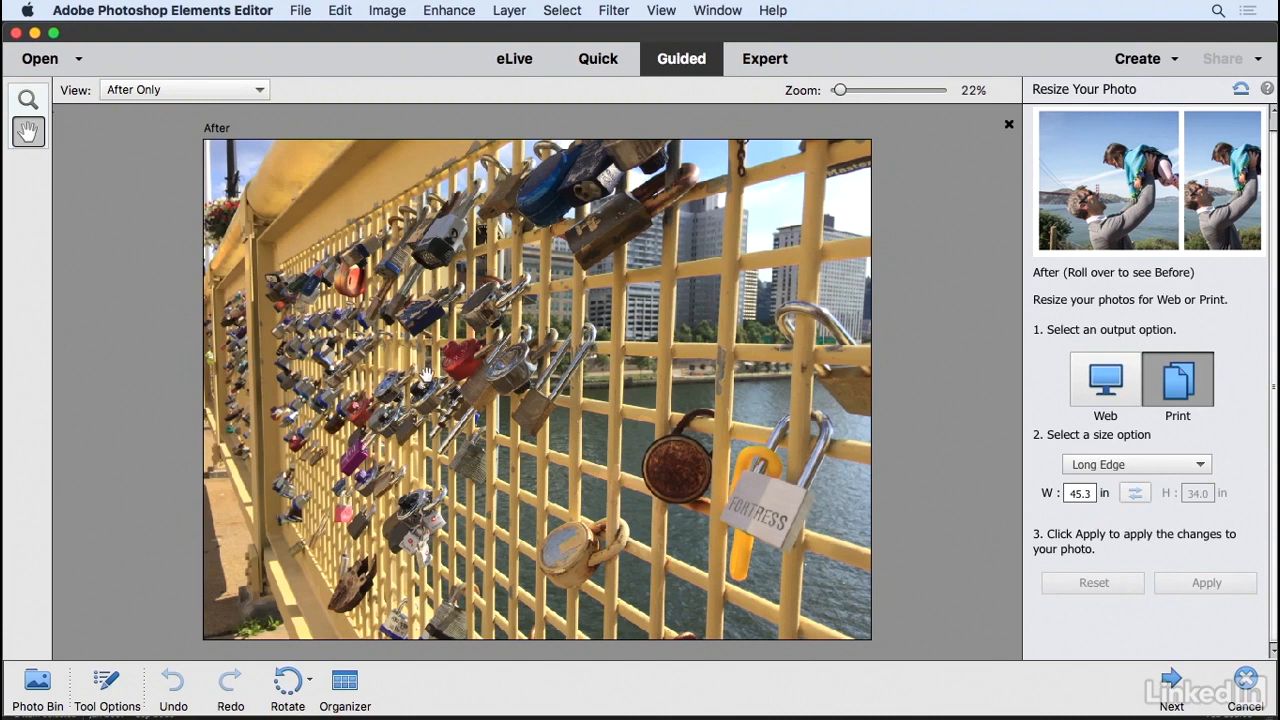
click(388, 10)
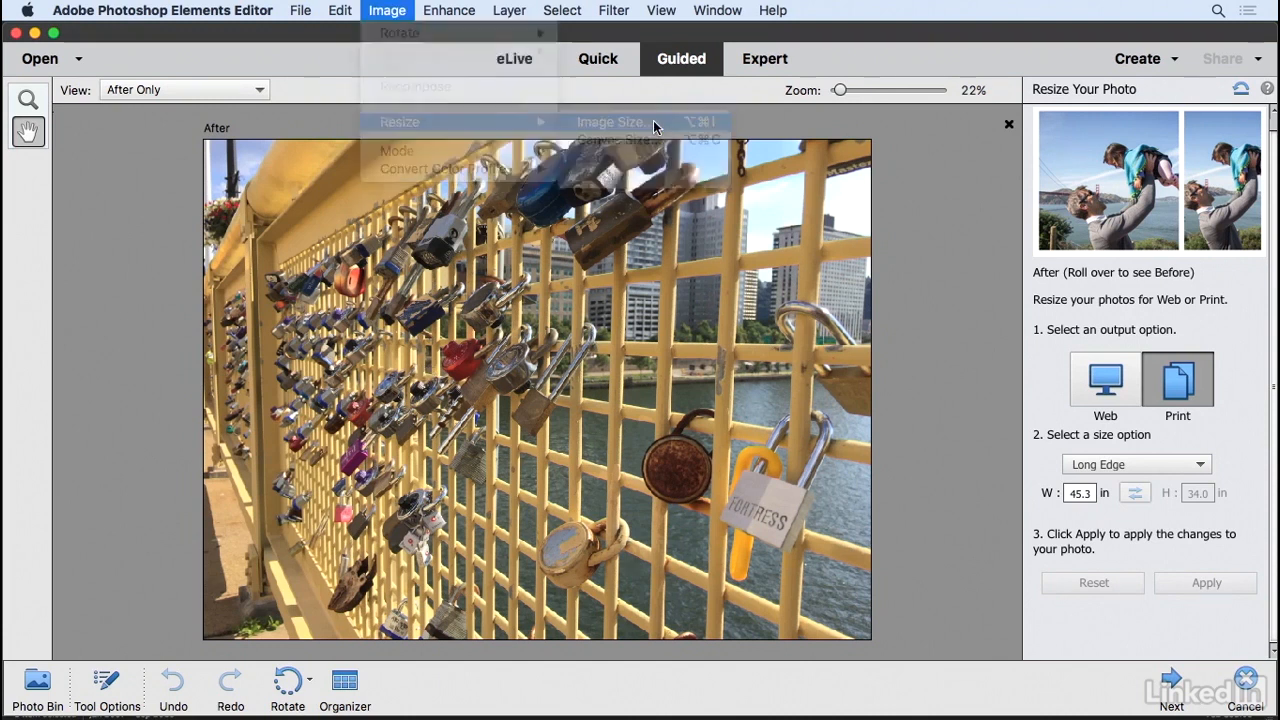
click(610, 122)
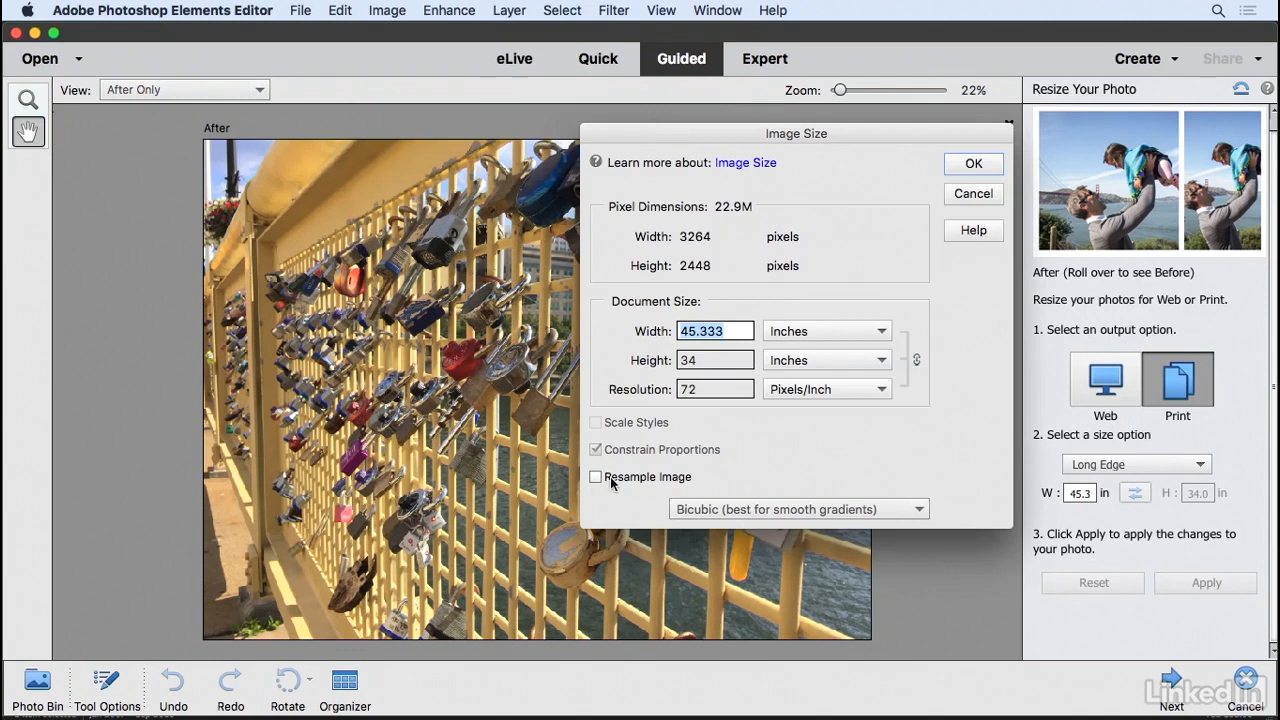
mouse_move(722, 382)
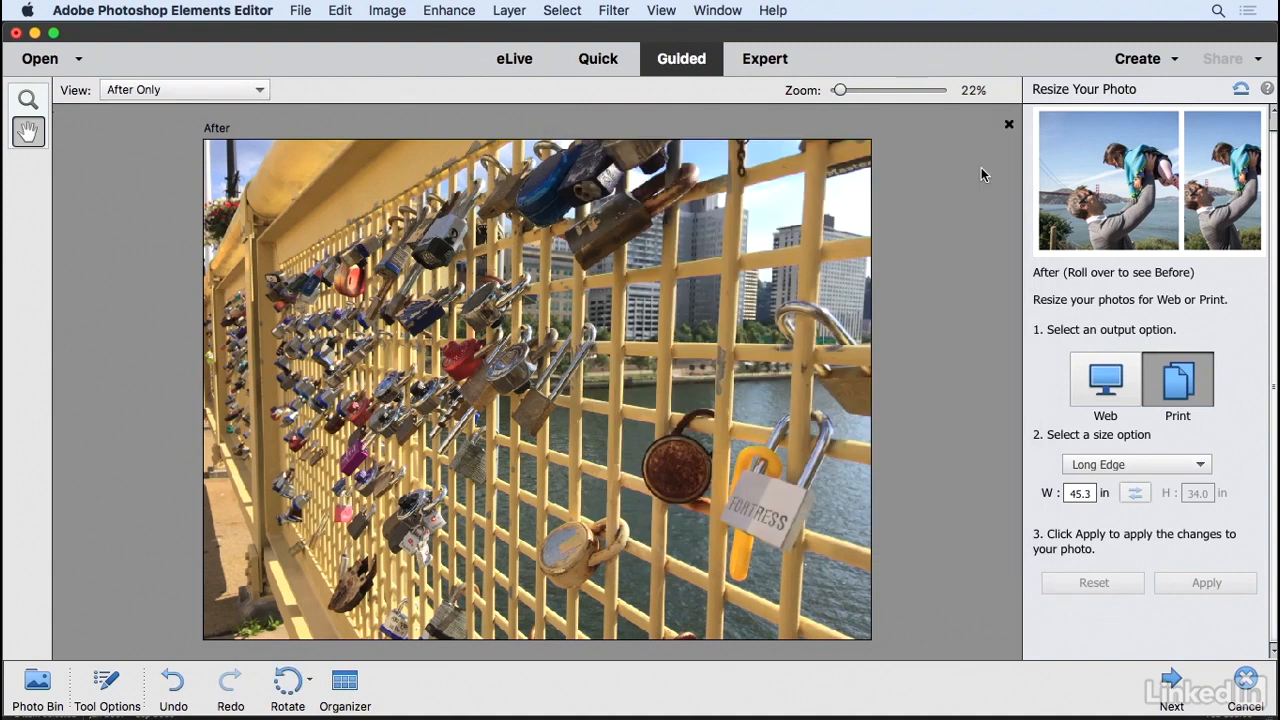
mouse_move(298, 6)
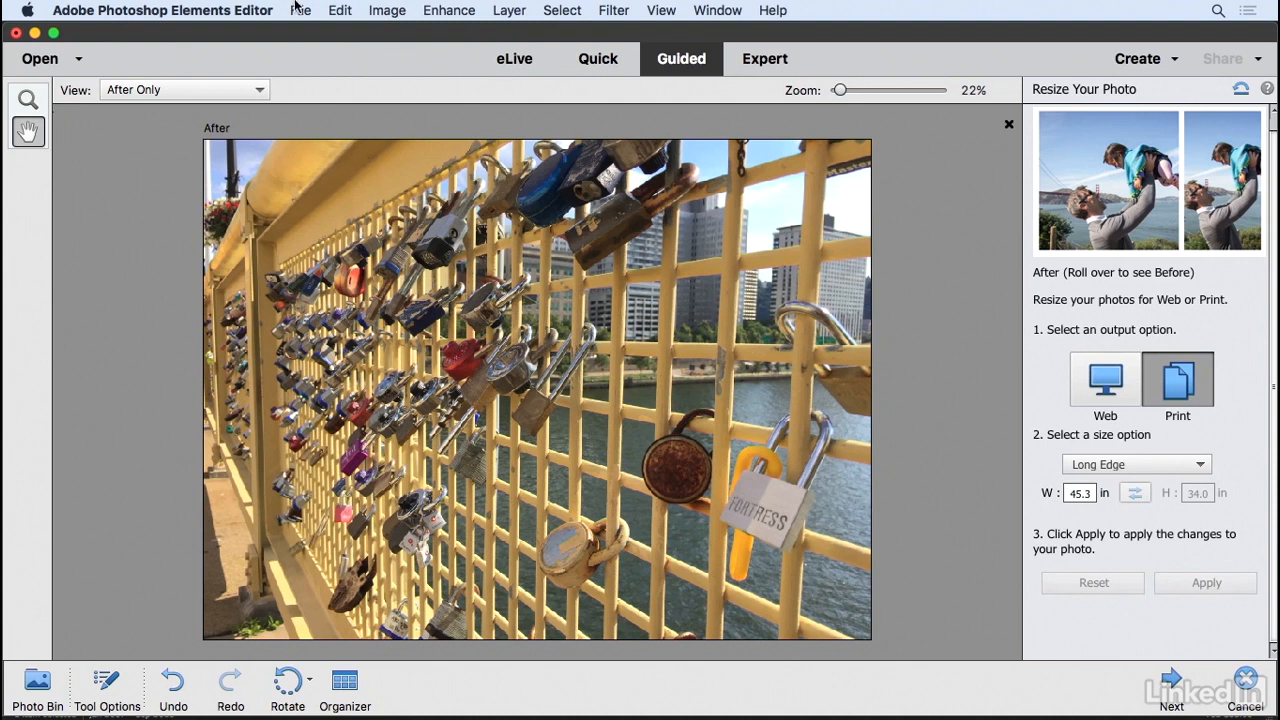
Save a maximum-quality JPEG copy named IMG_6658_prints.jpg via Save As
click(300, 10)
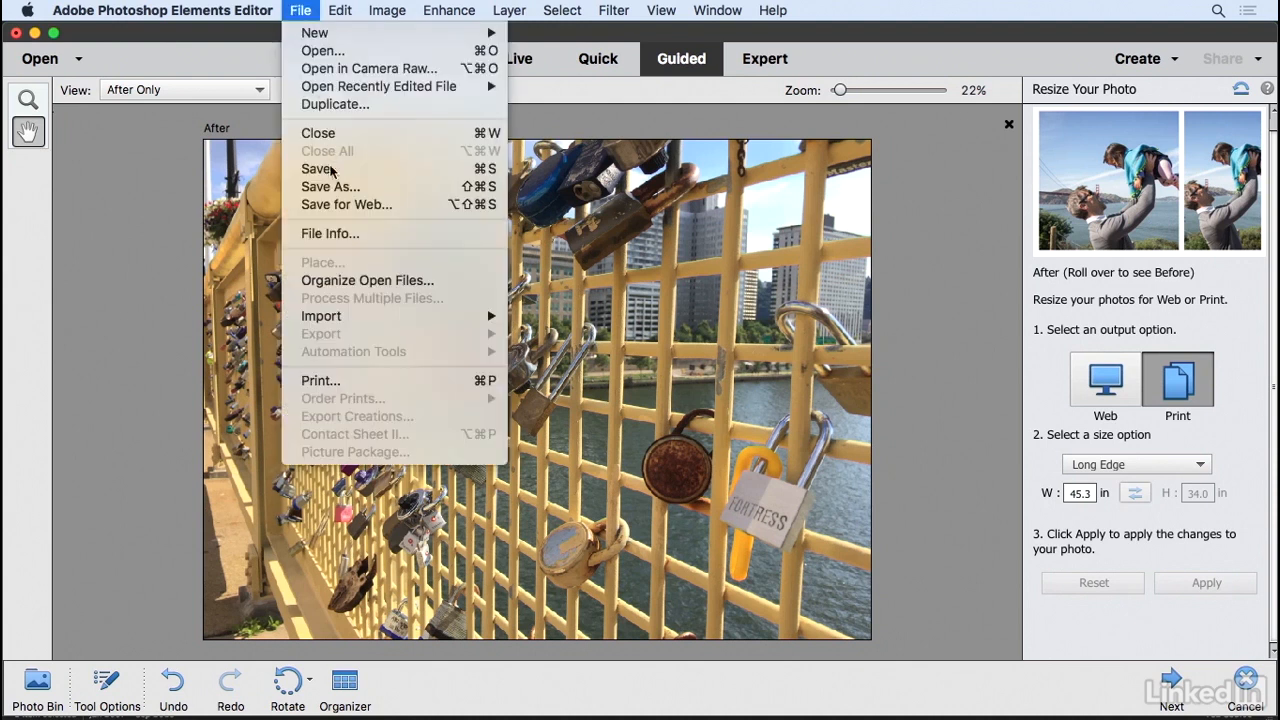
click(330, 188)
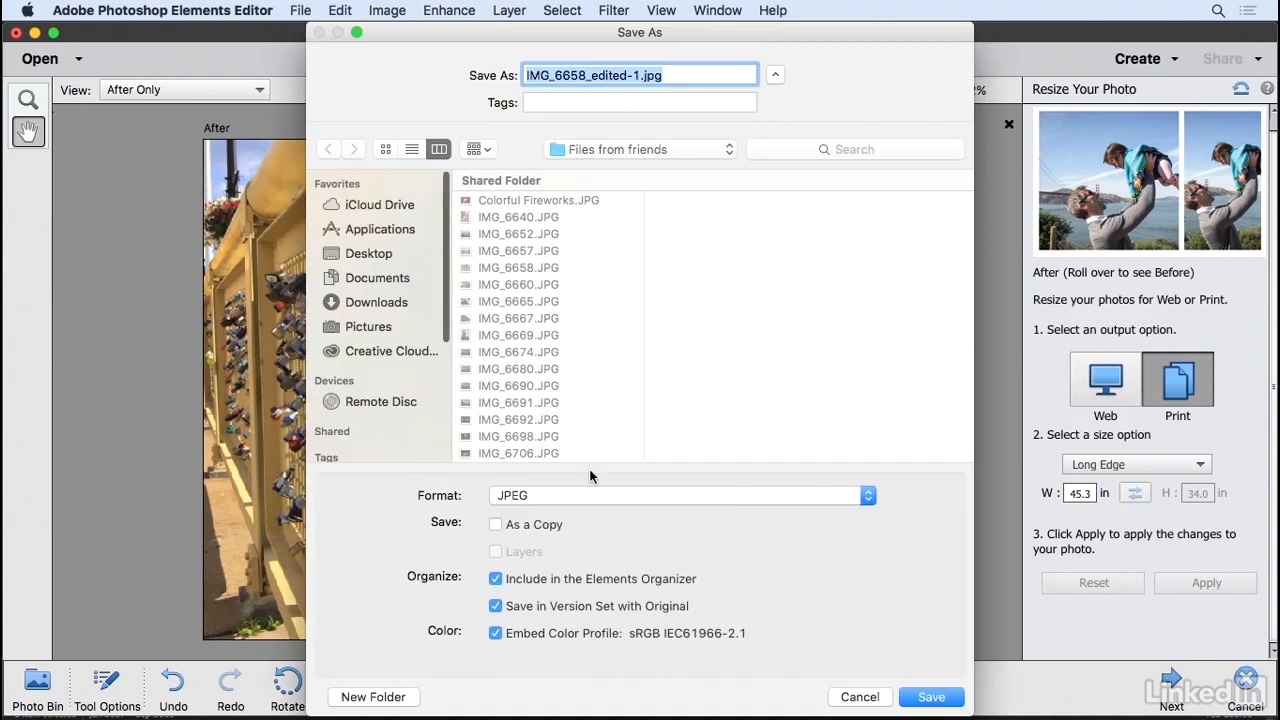
mouse_move(632, 610)
text(prints)
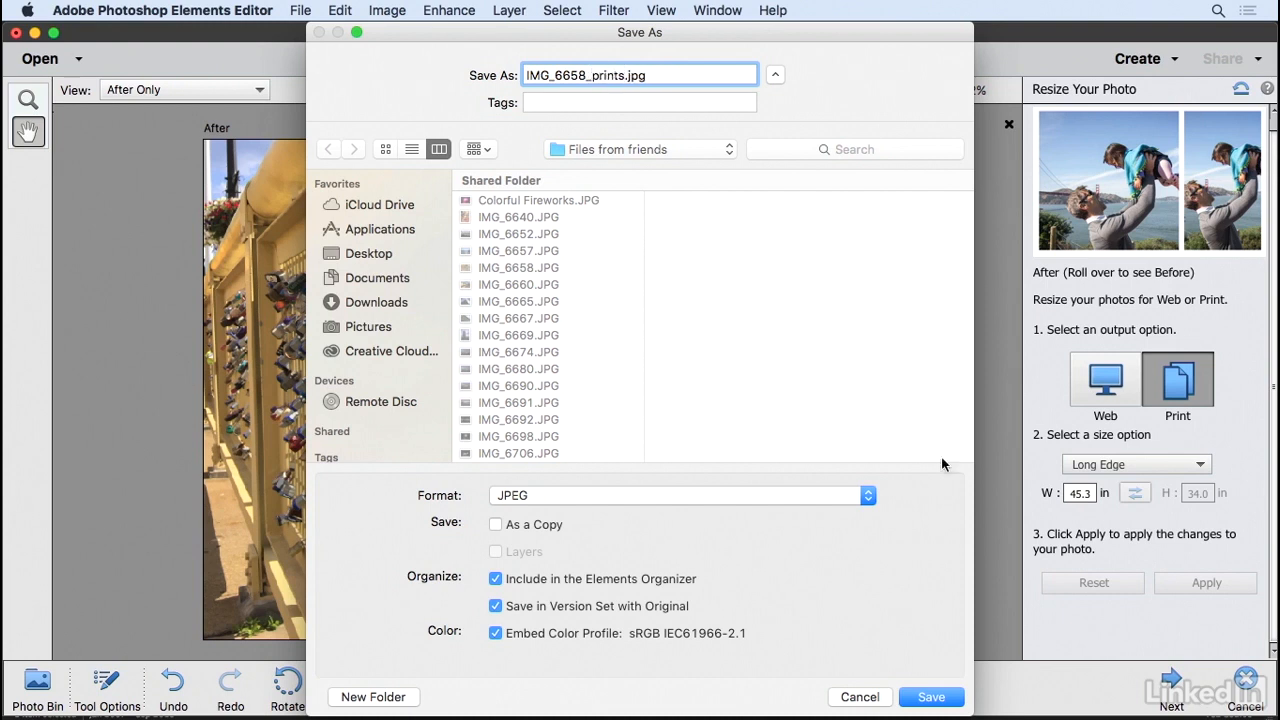
click(930, 696)
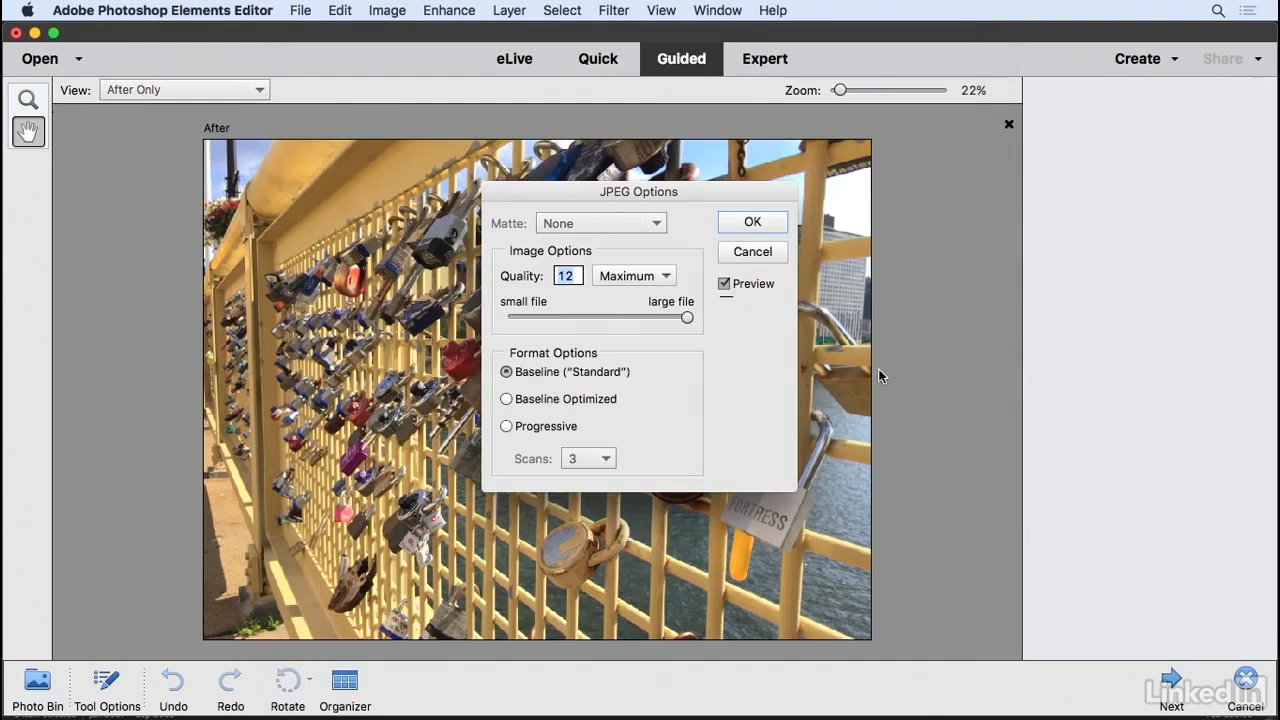
click(752, 220)
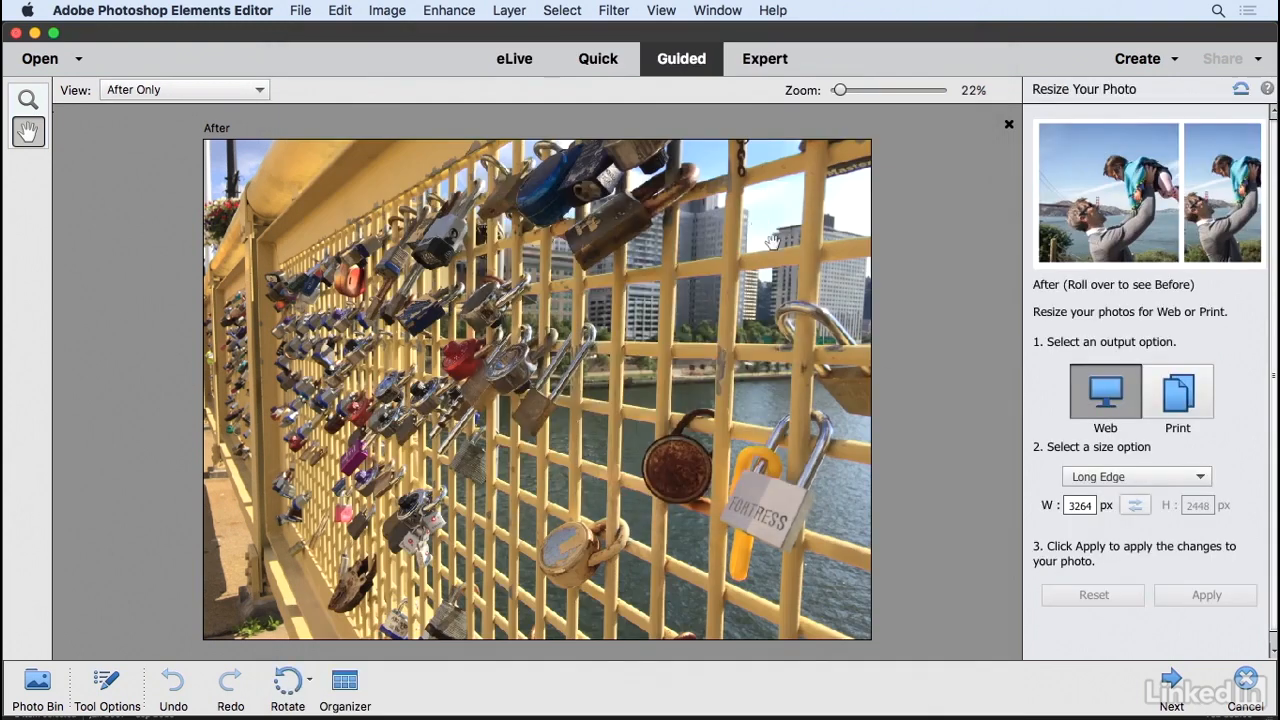
Resize for print to a 6-inch long edge and confirm 1440 × 1080 px at 240 ppi in Image Size
click(1176, 392)
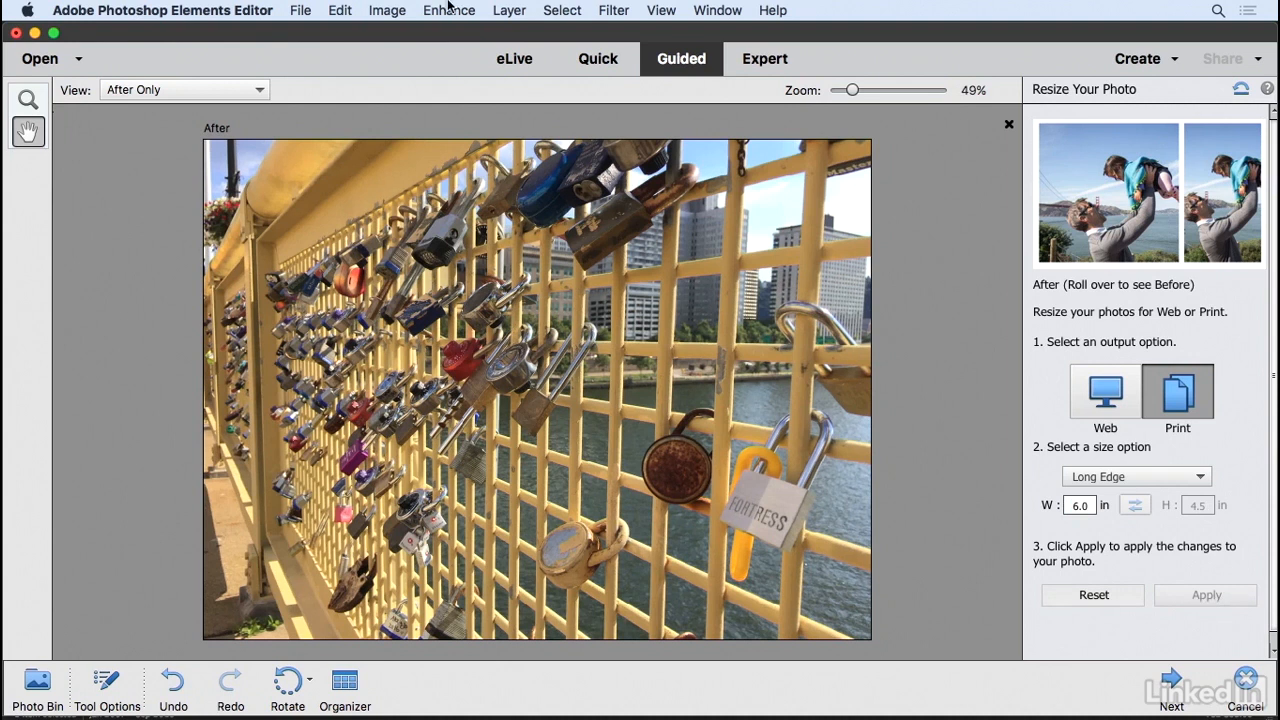
click(388, 10)
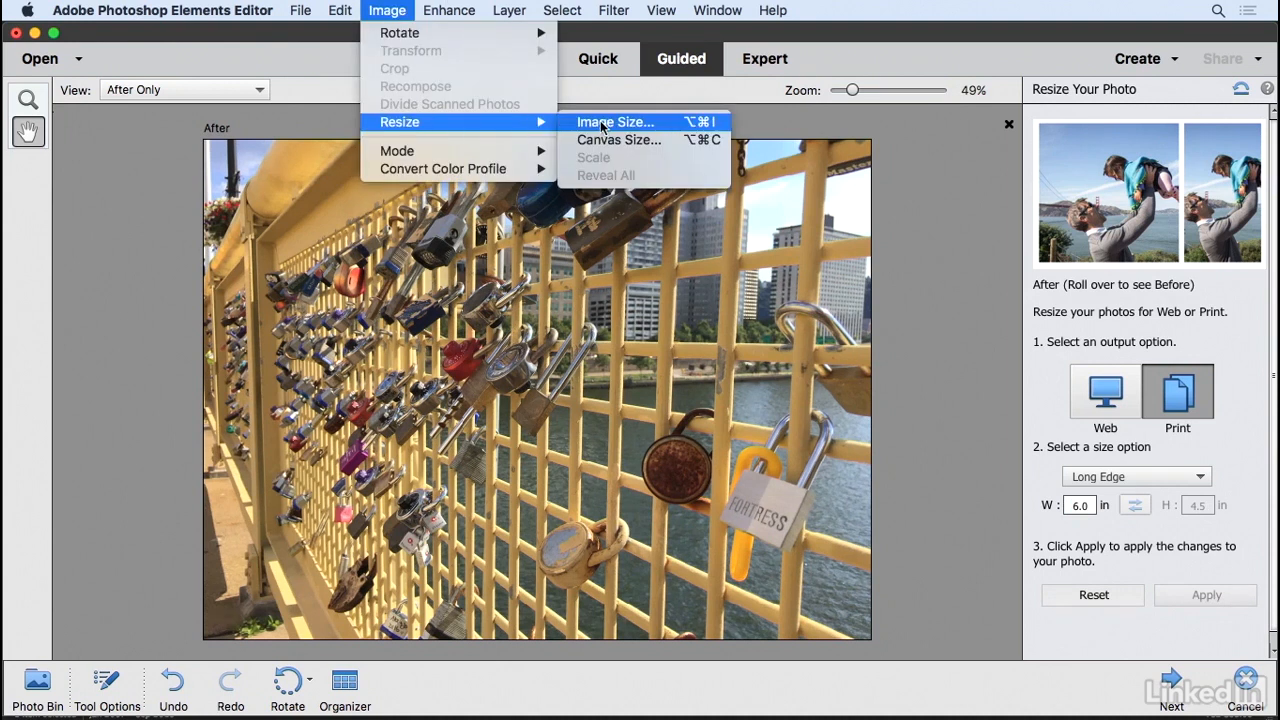
click(616, 122)
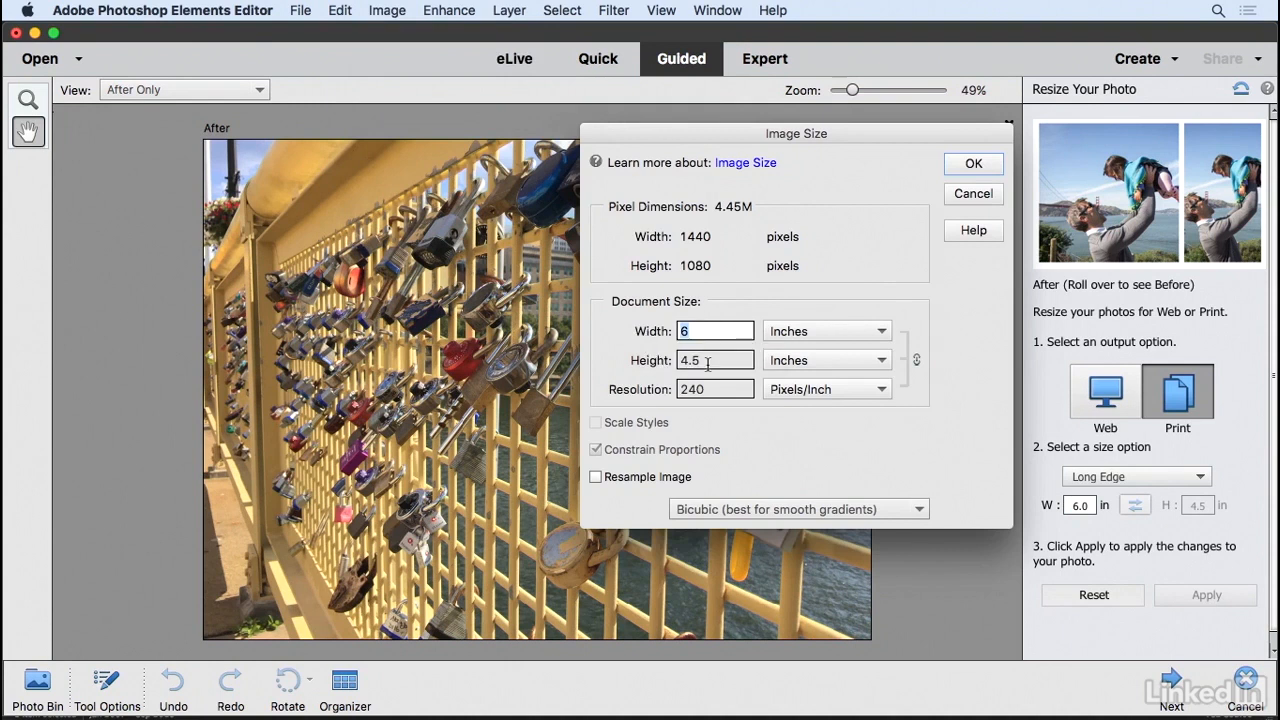
mouse_move(704, 384)
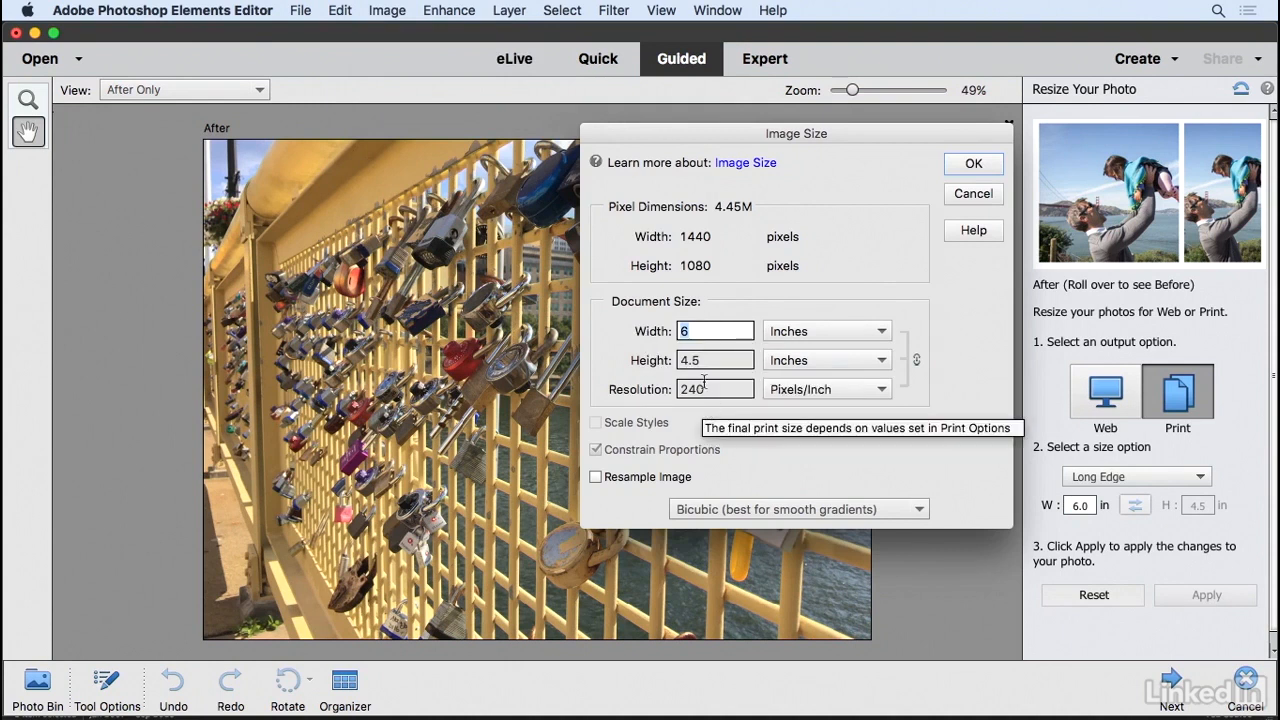
mouse_move(700, 388)
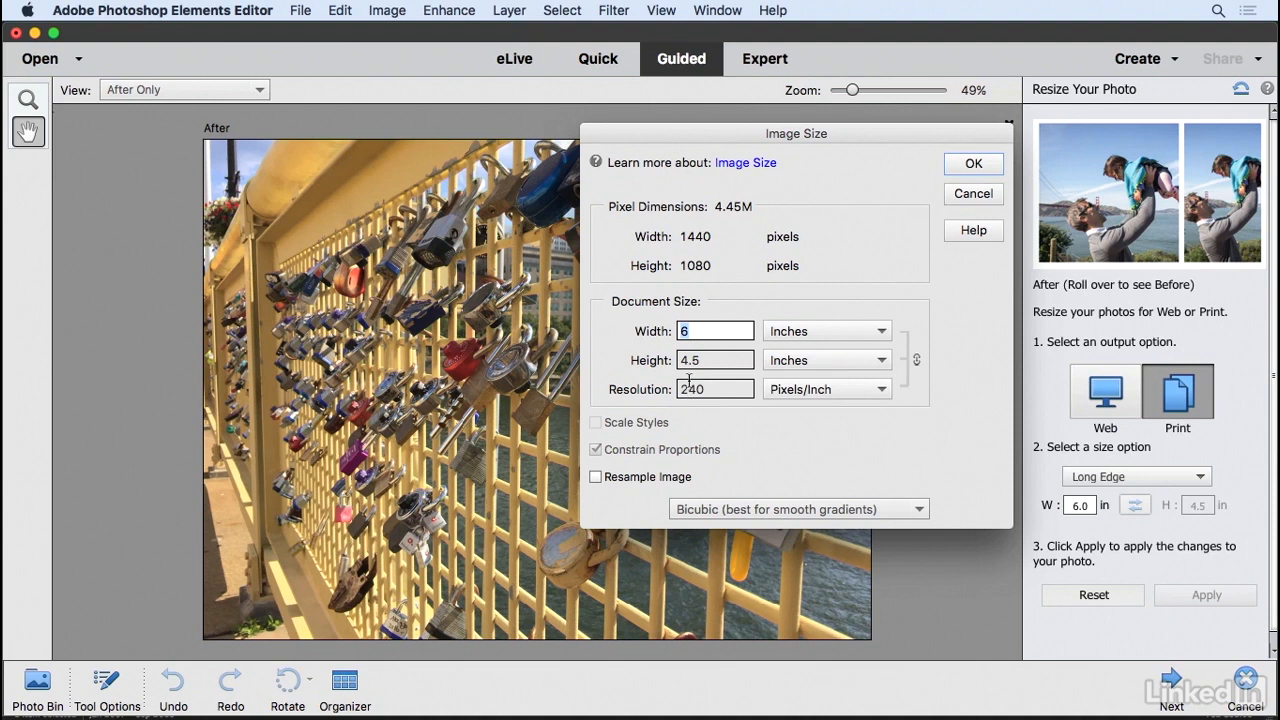
mouse_move(456, 358)
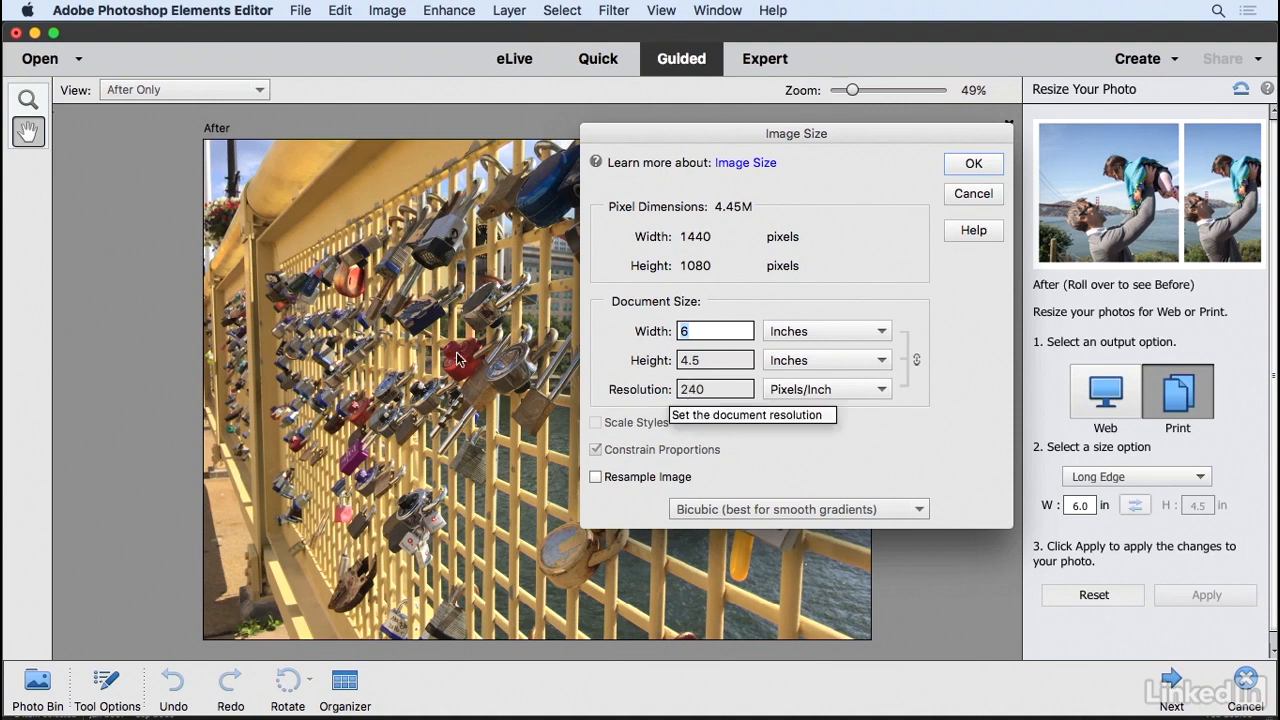
mouse_move(408, 348)
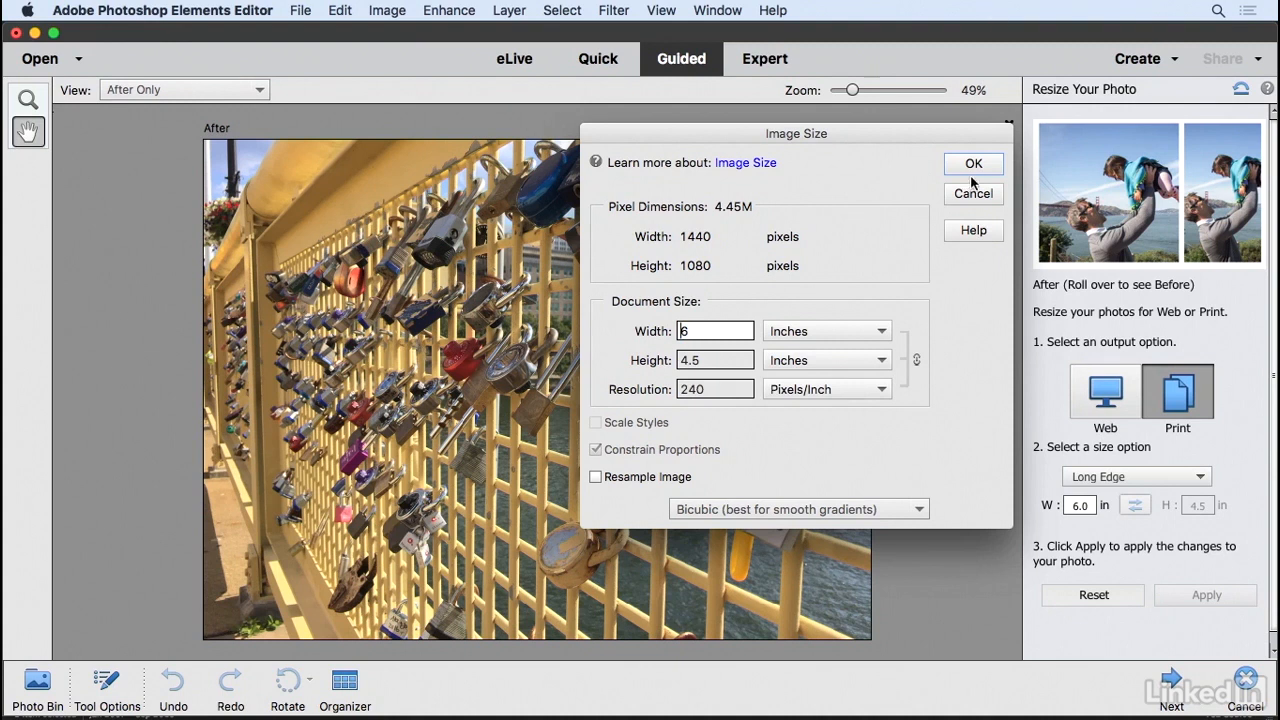
click(972, 164)
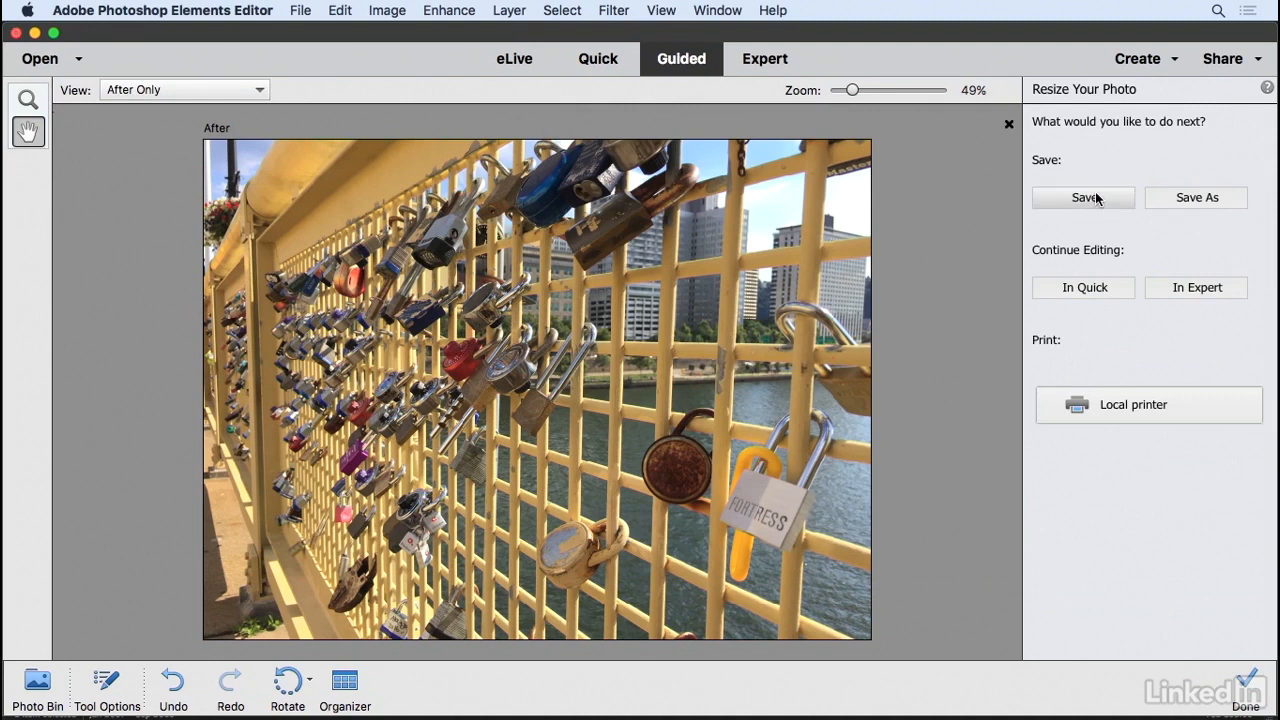
mouse_move(1244, 680)
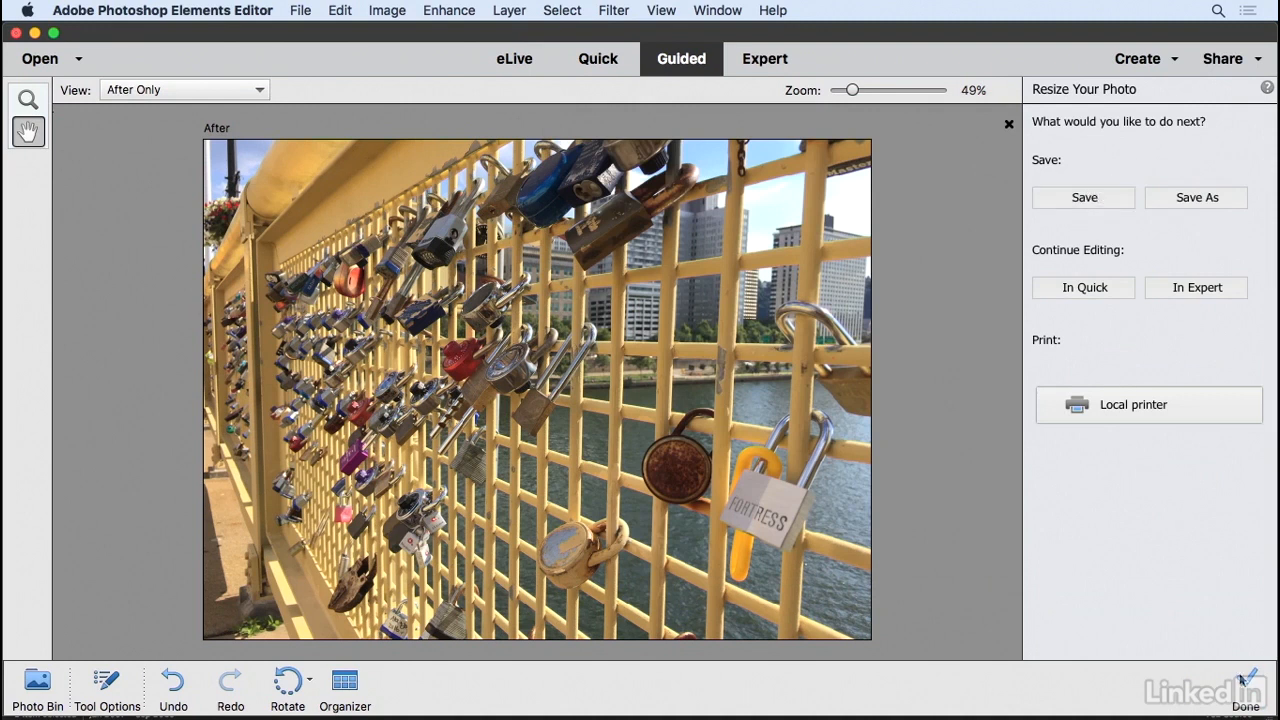
Complete the Resize Your Photo guide with Done, returning to the Guided Basics edits
click(1244, 690)
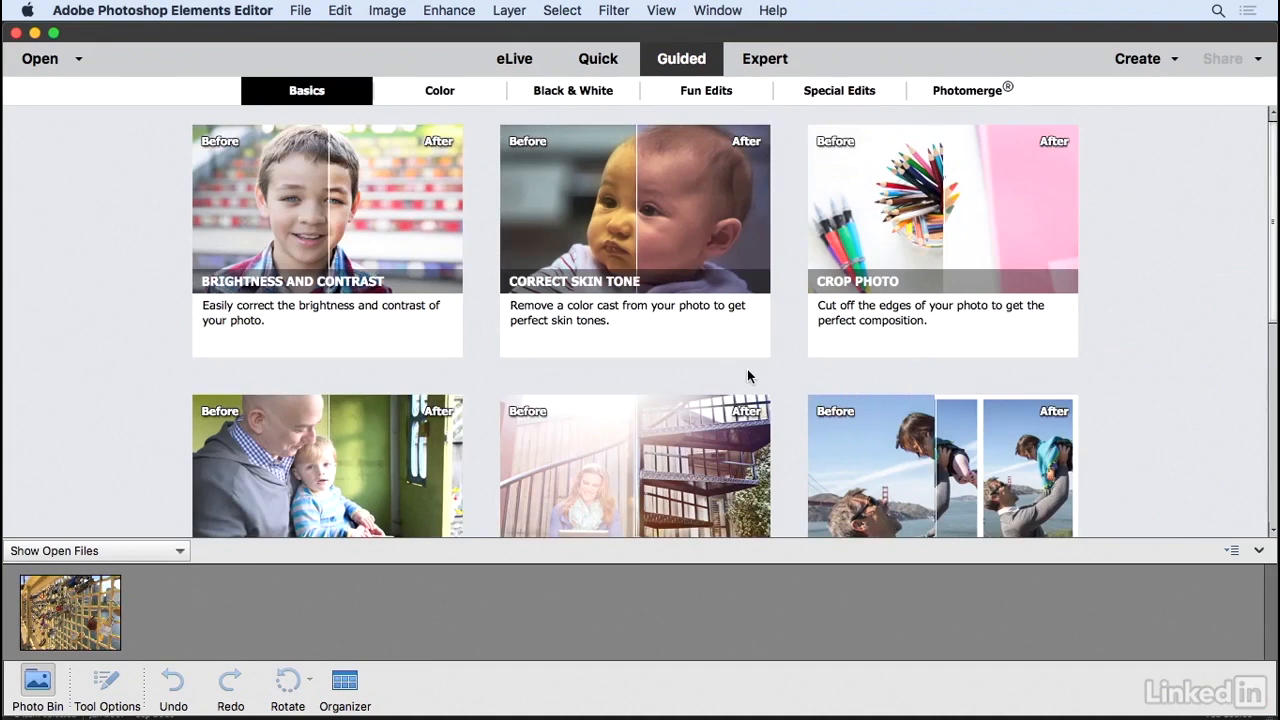